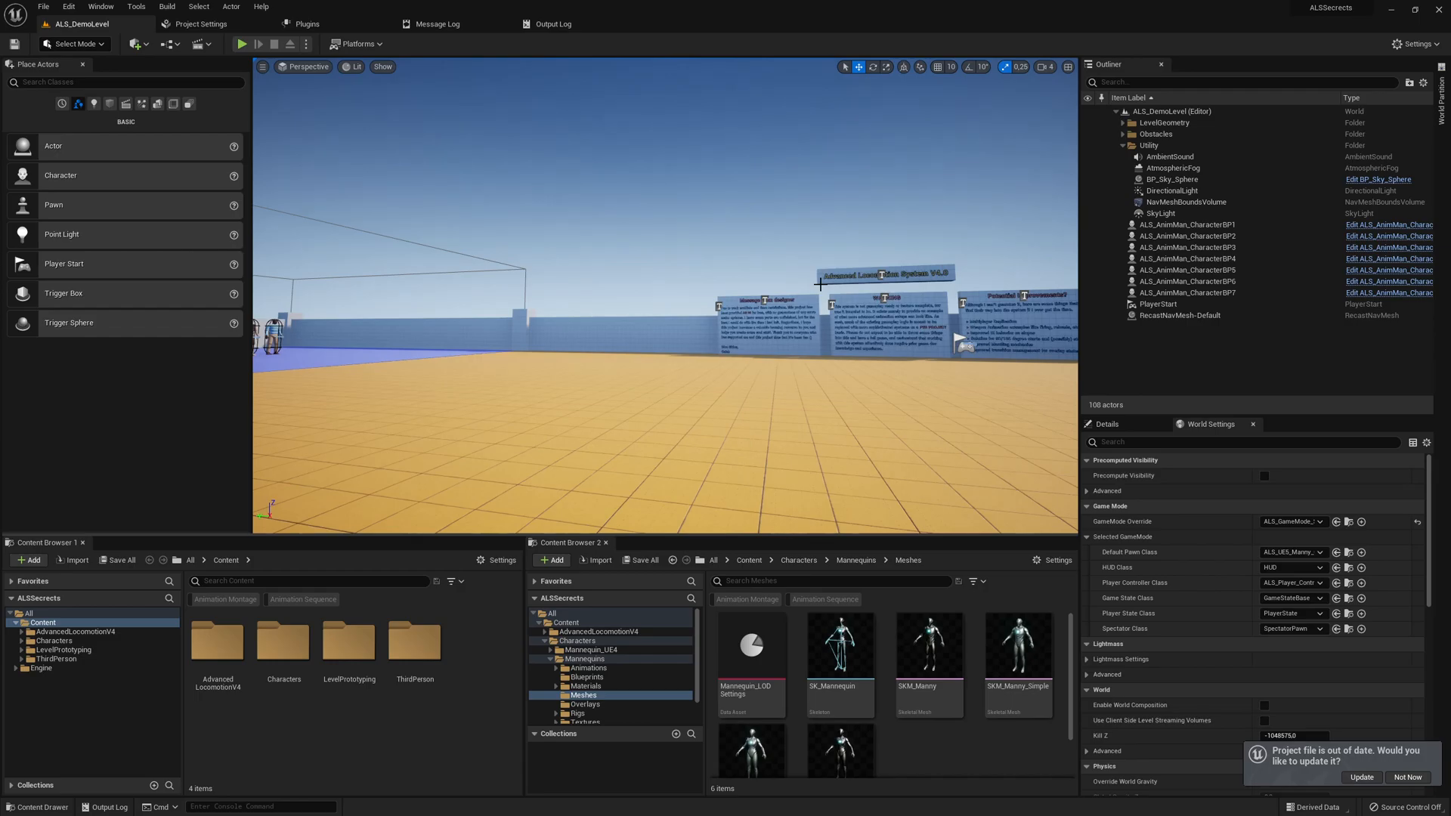
Bring up the SK_Mannequin skeleton editor from the Content Browser.
click(240, 44)
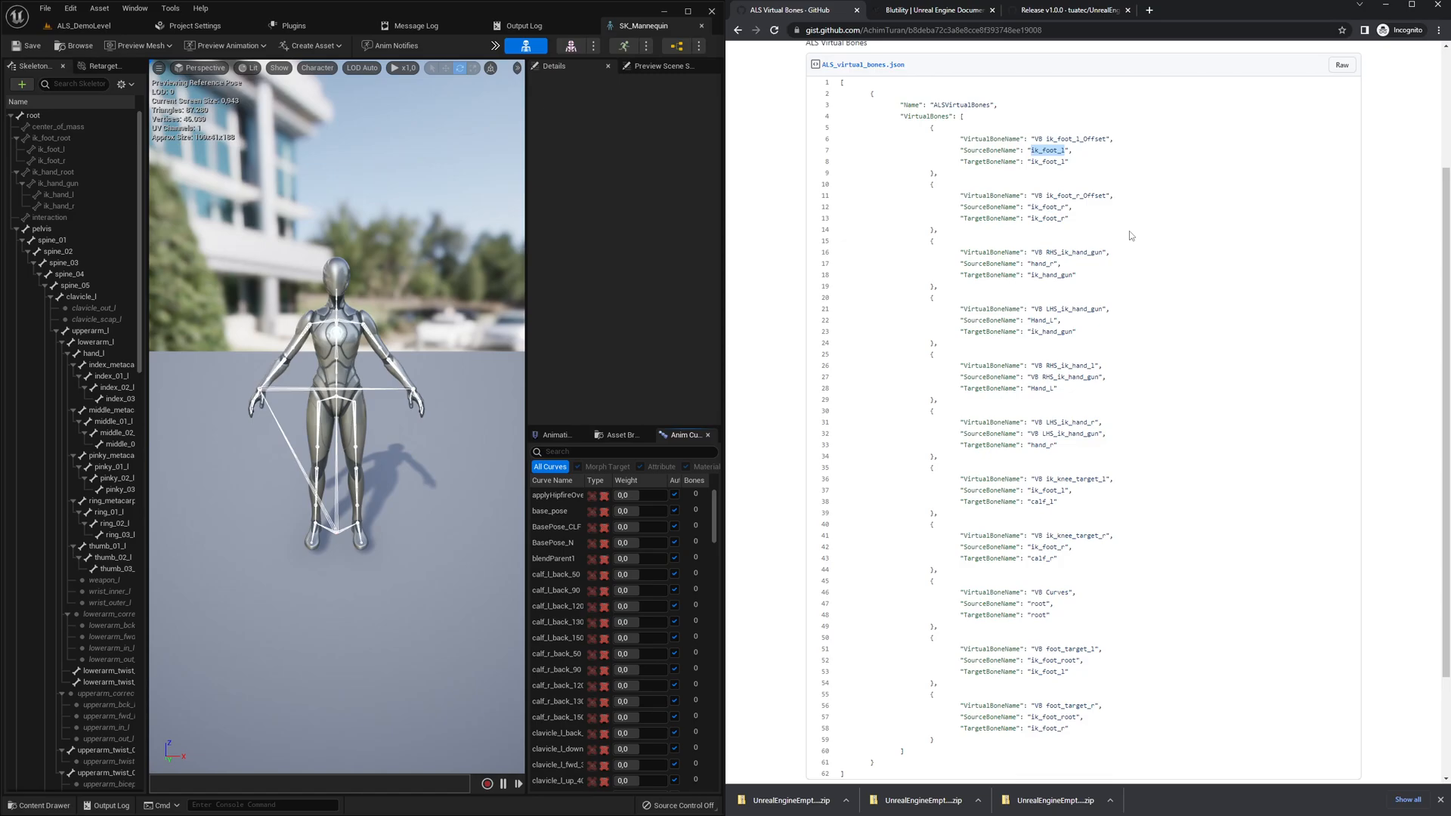
mouse_move(567, 249)
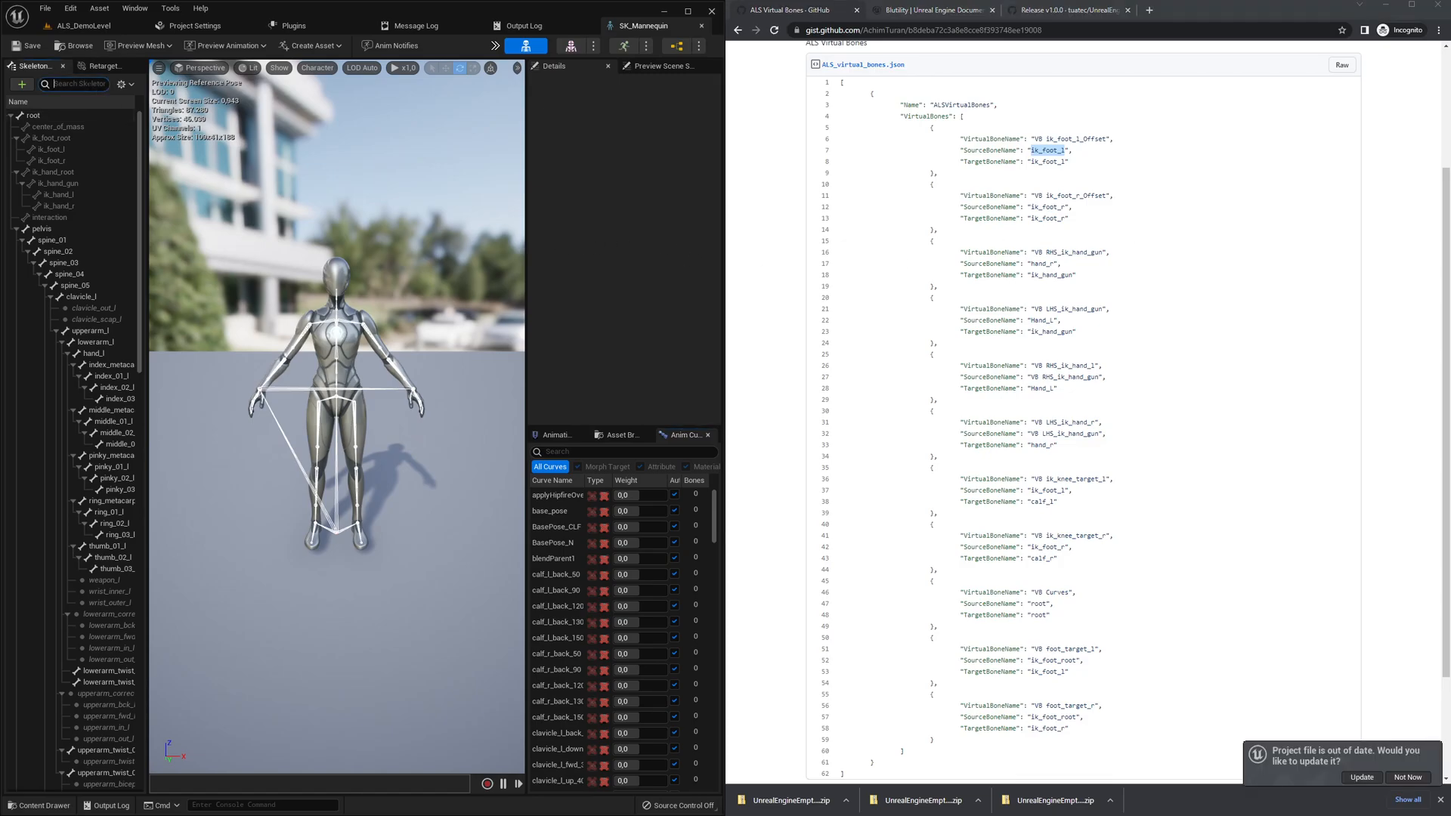
Add virtual bones from ik_foot_l and ik_foot_r for the foot-offset VB bones.
right_click(52, 114)
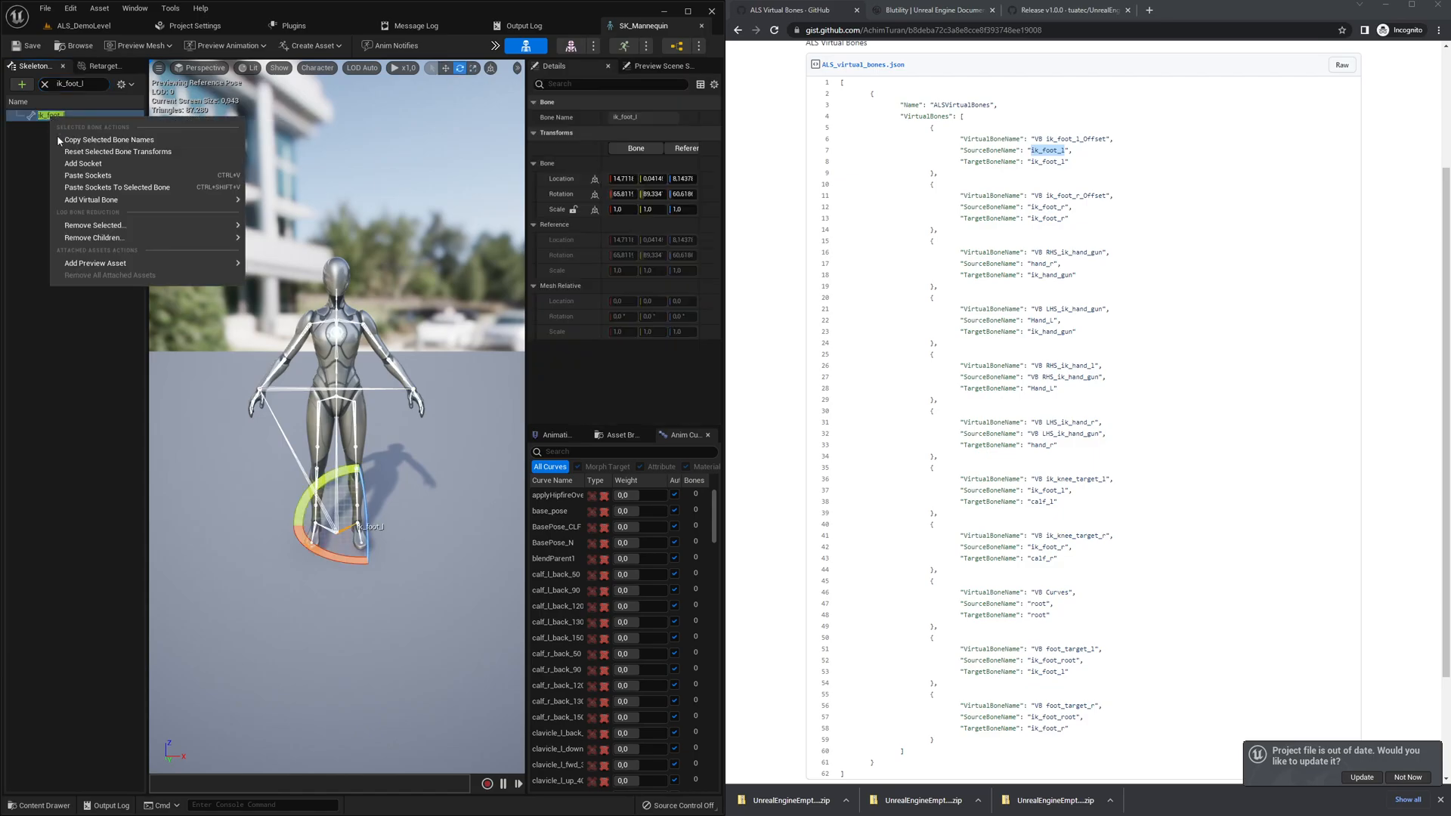
click(91, 201)
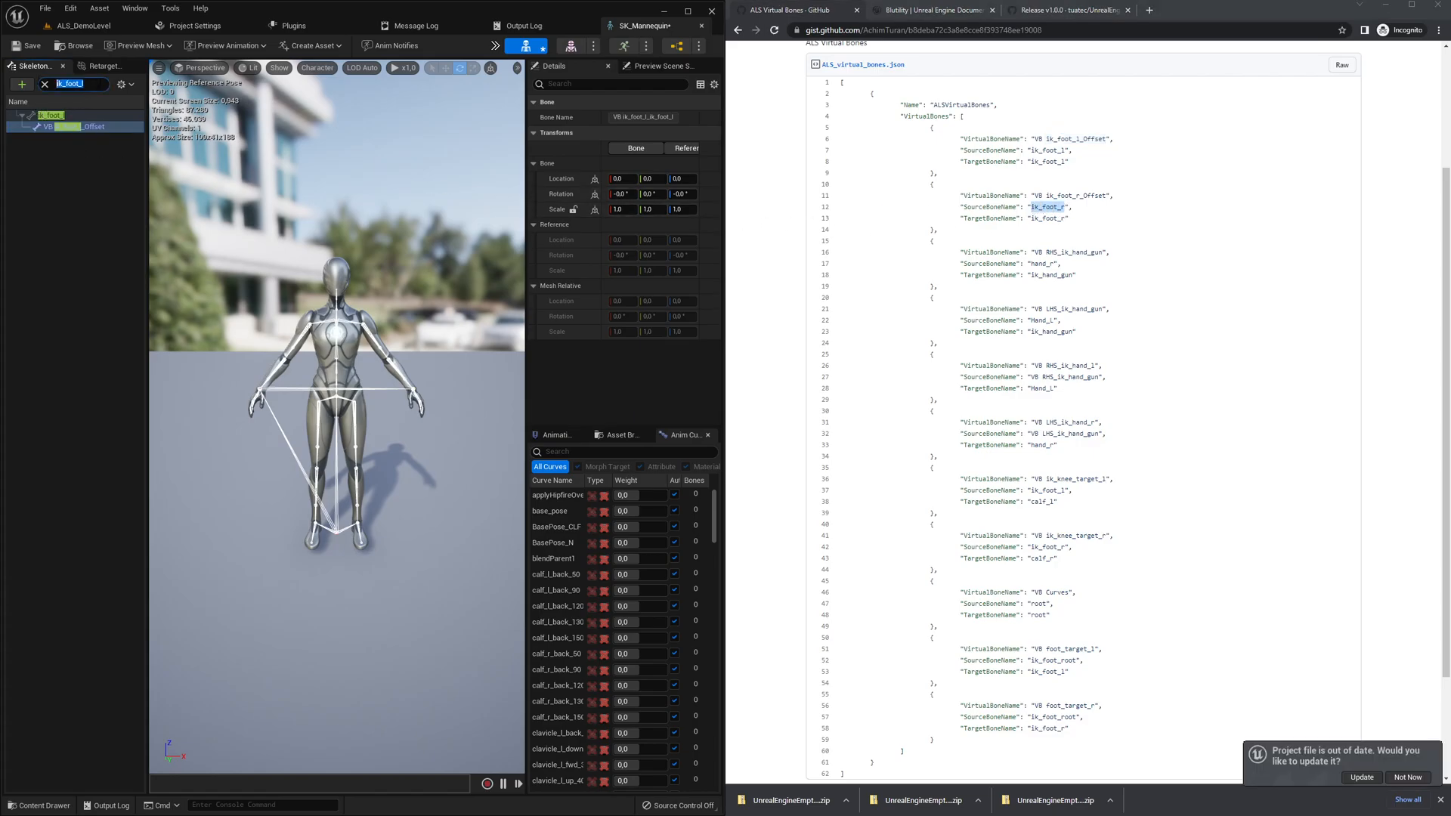
right_click(51, 126)
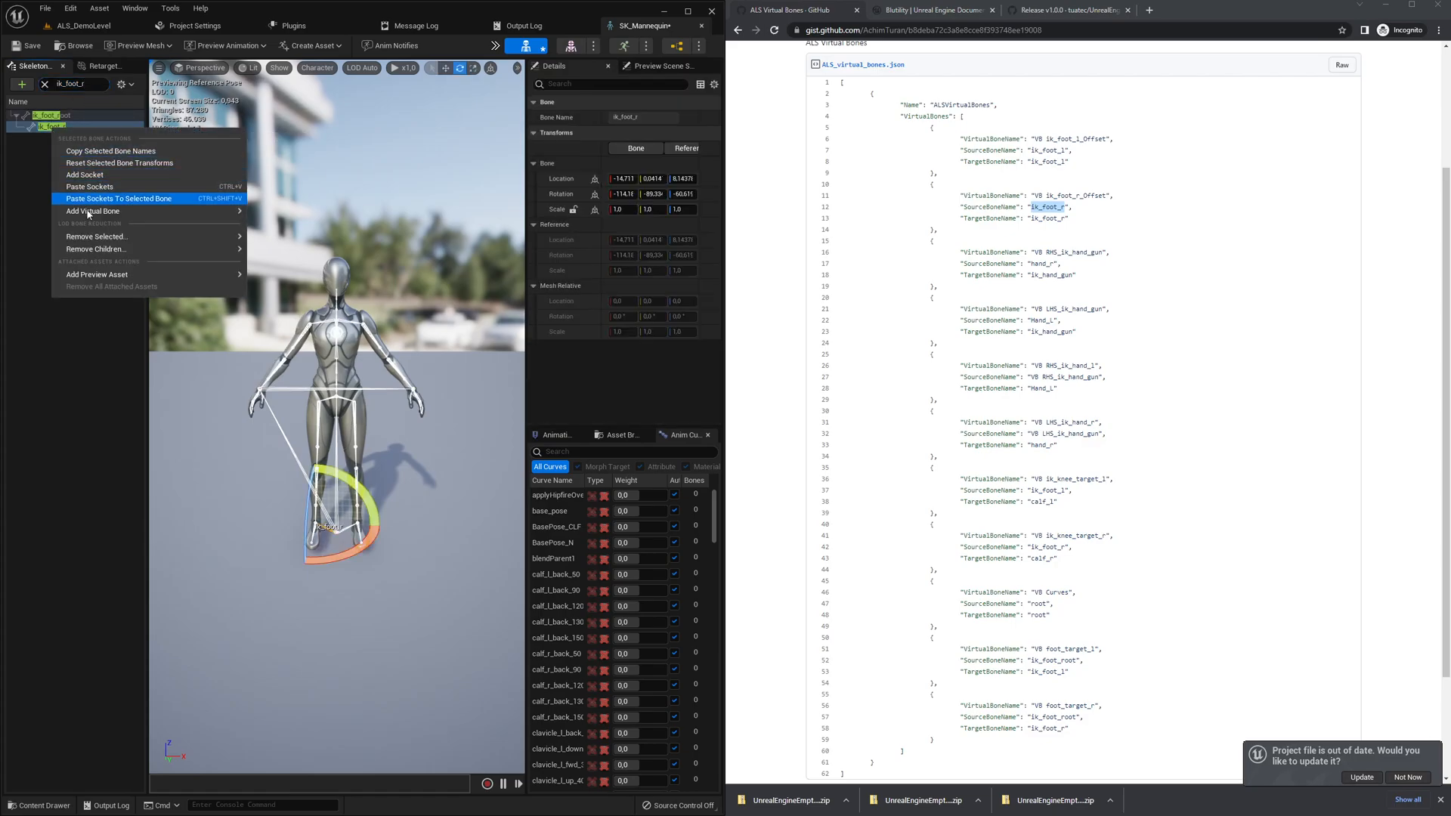
click(92, 212)
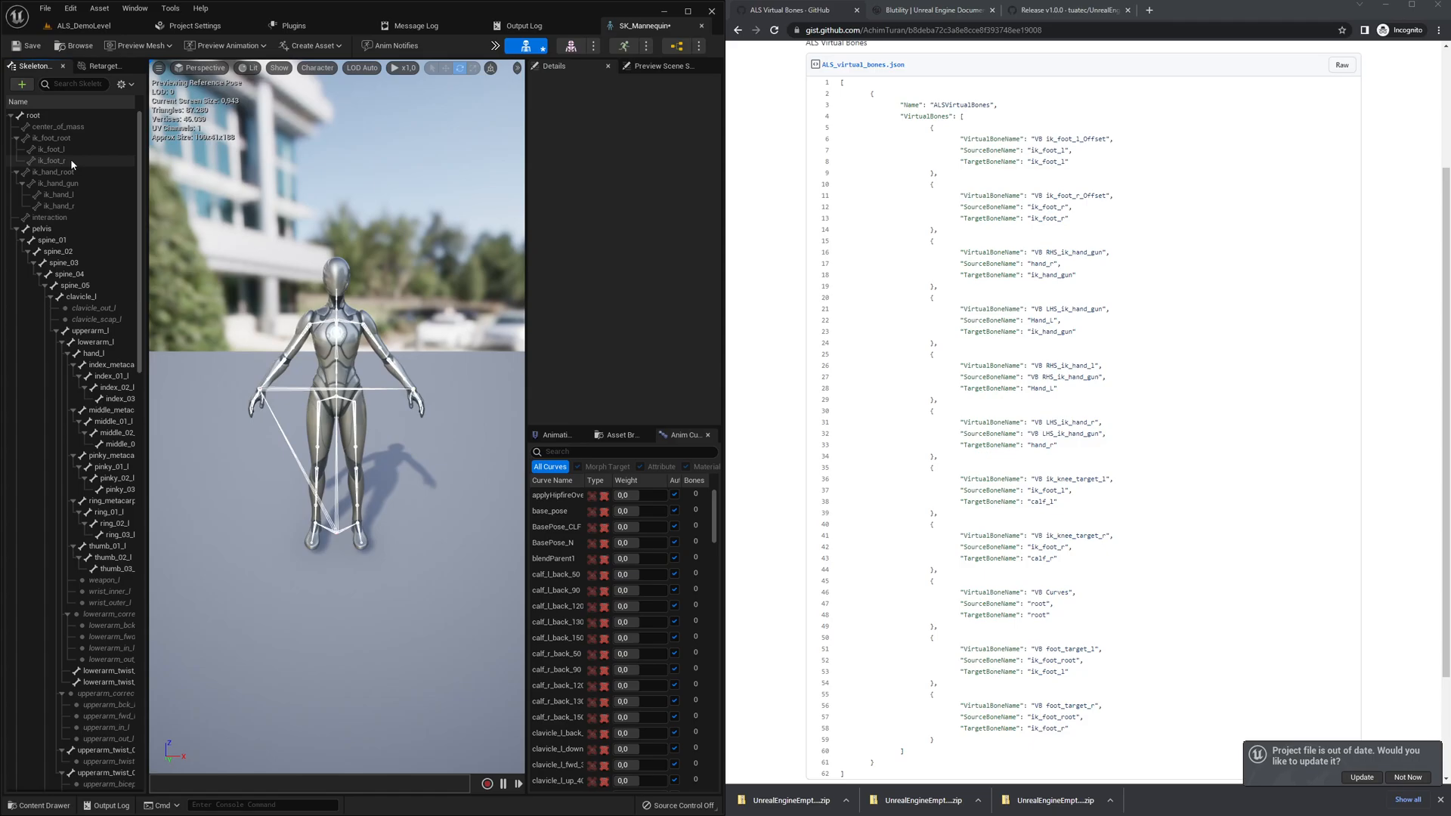
Show the Blutility documentation page and scroll the UEditorUtility class list.
click(929, 11)
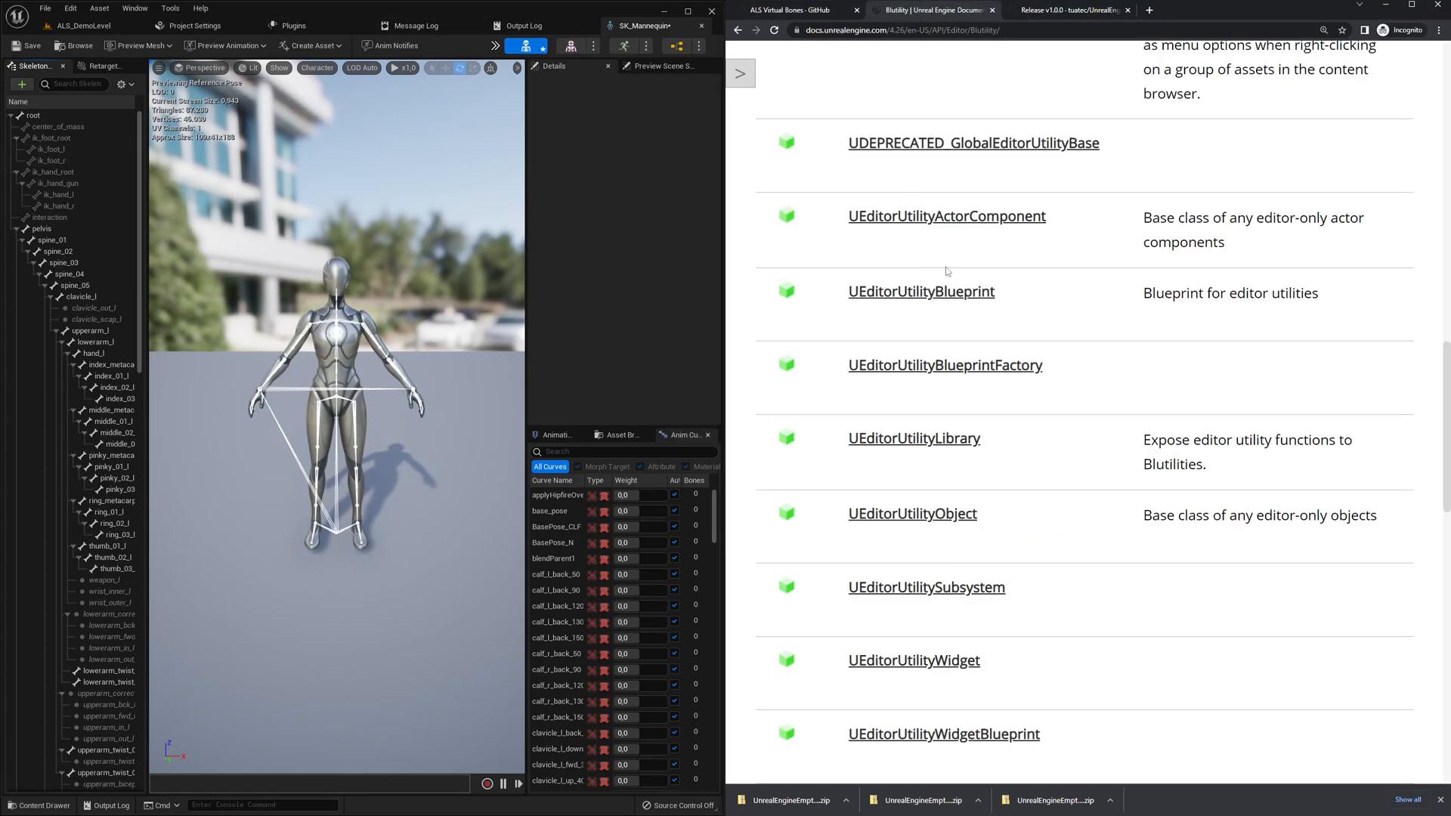
scroll(down, 3)
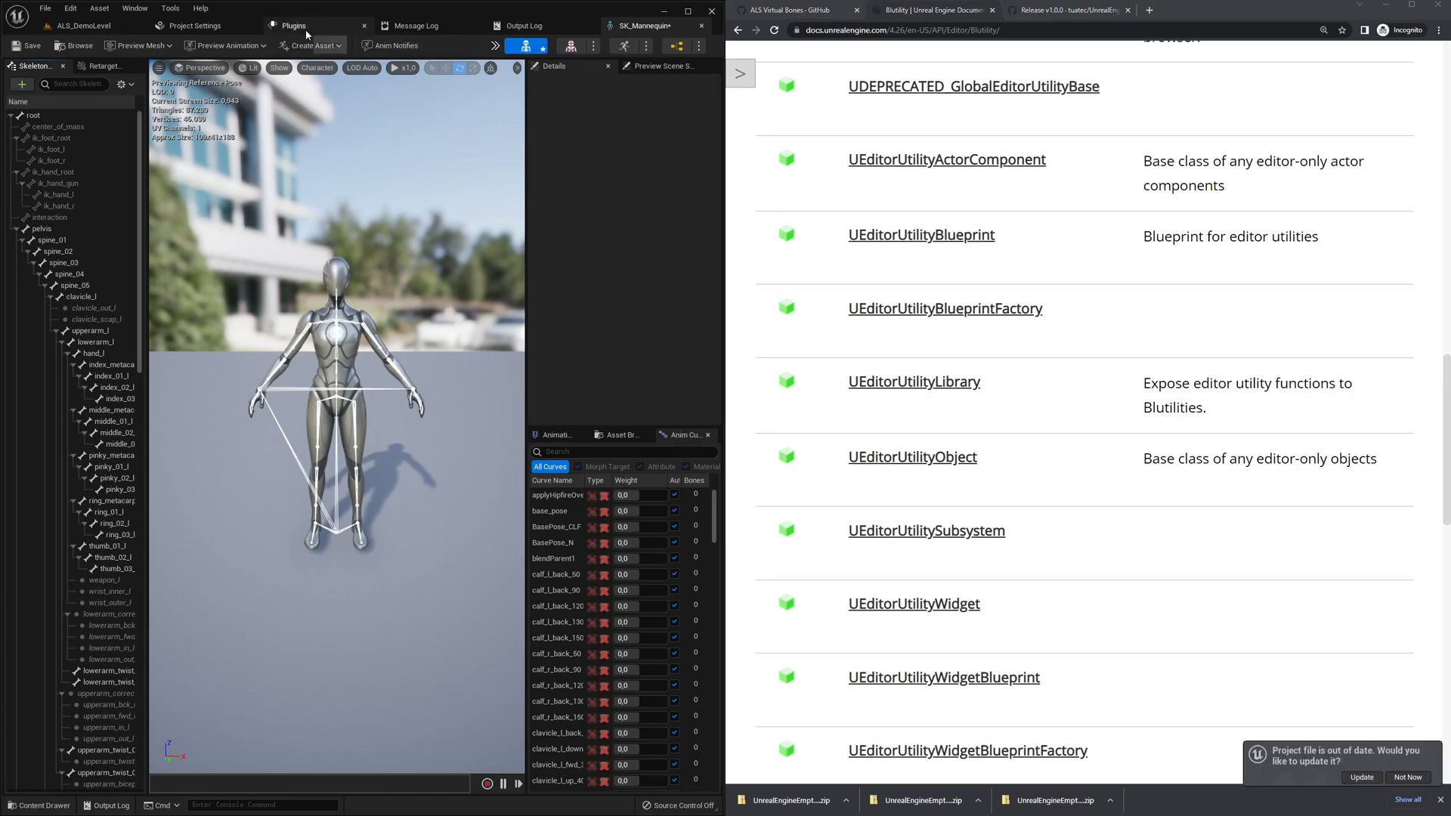
Show the Plugins browser, view the New Plugin dialog and dismiss it without creating.
click(26, 47)
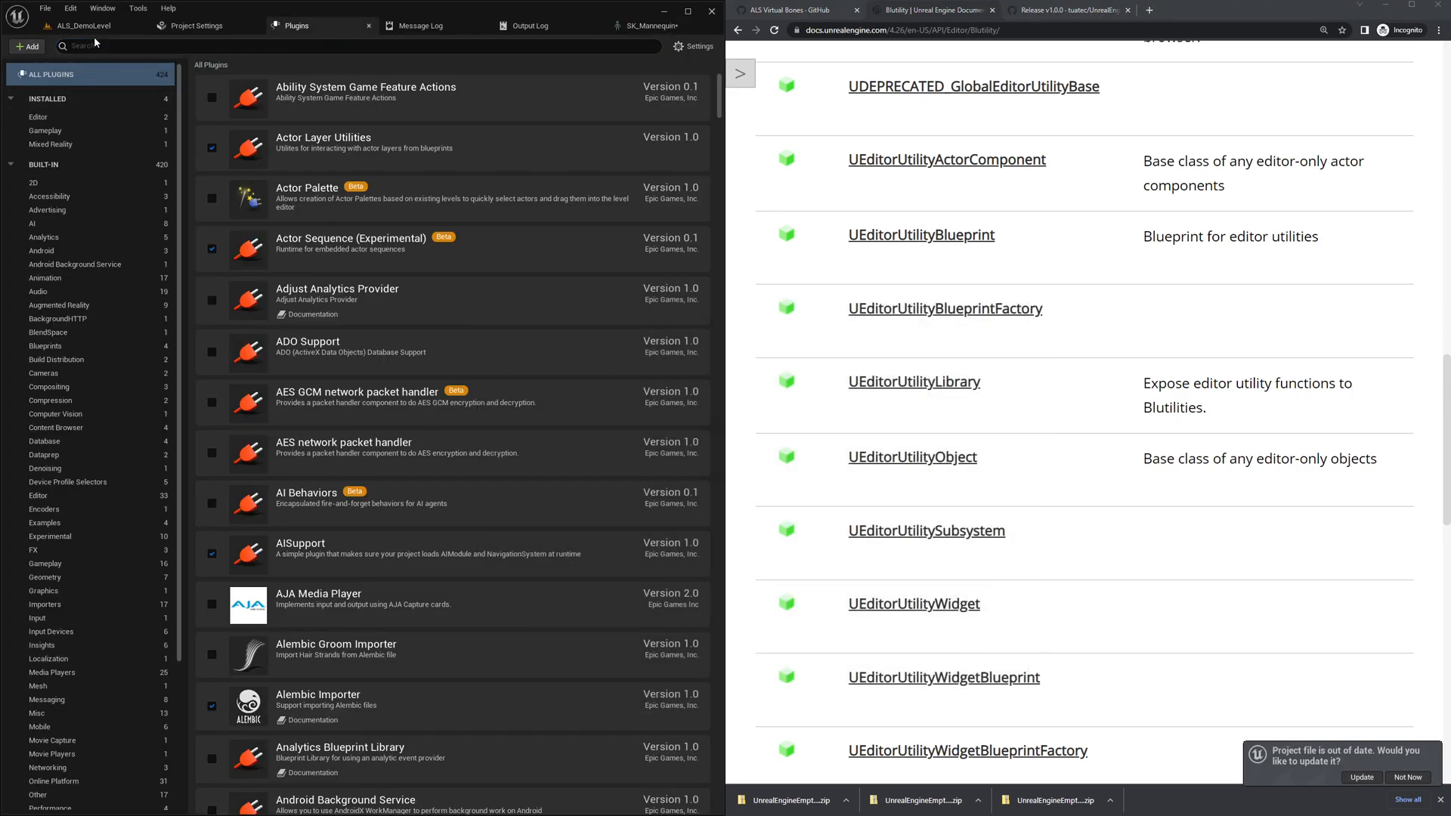
click(70, 8)
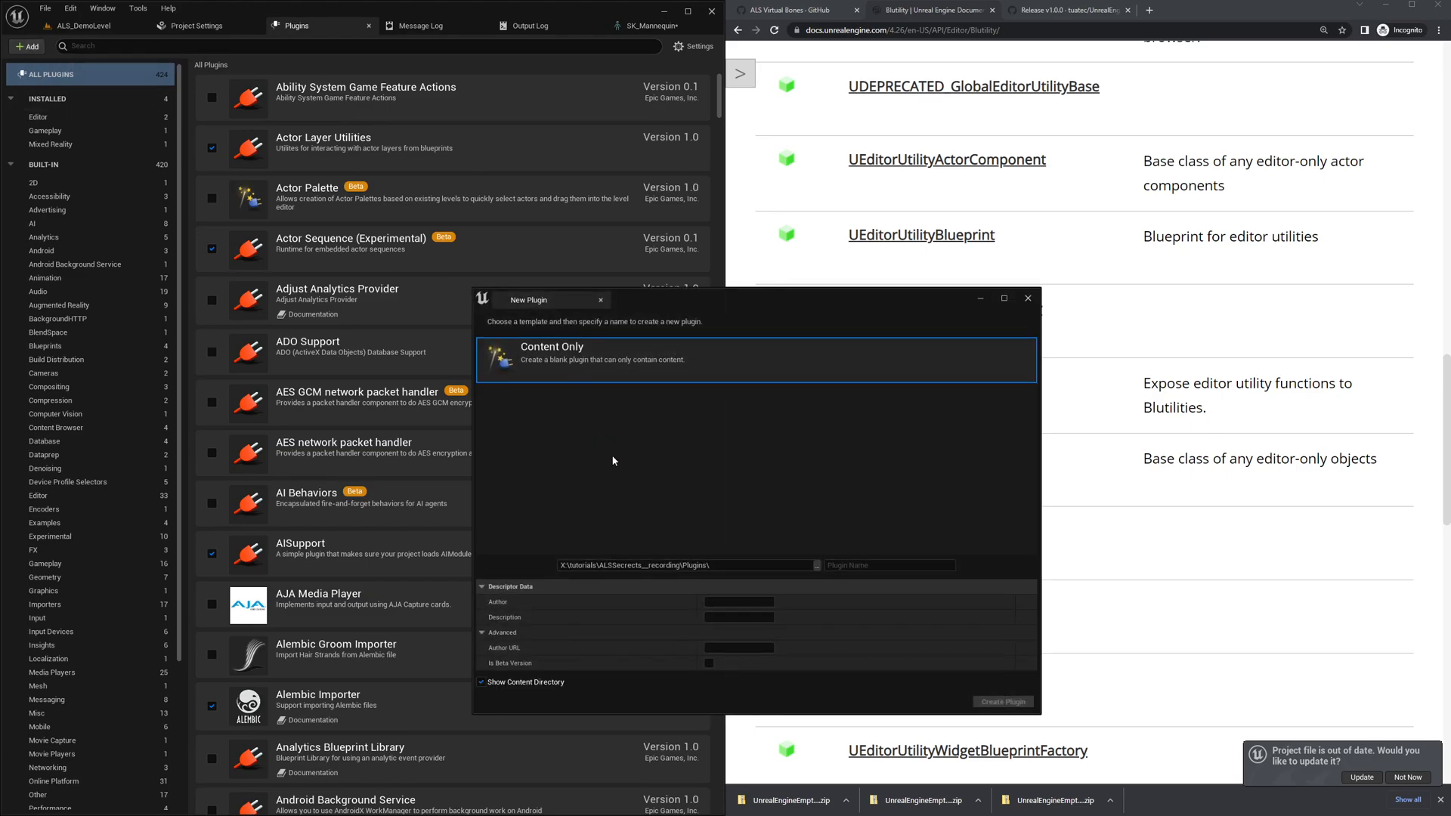
mouse_move(622, 474)
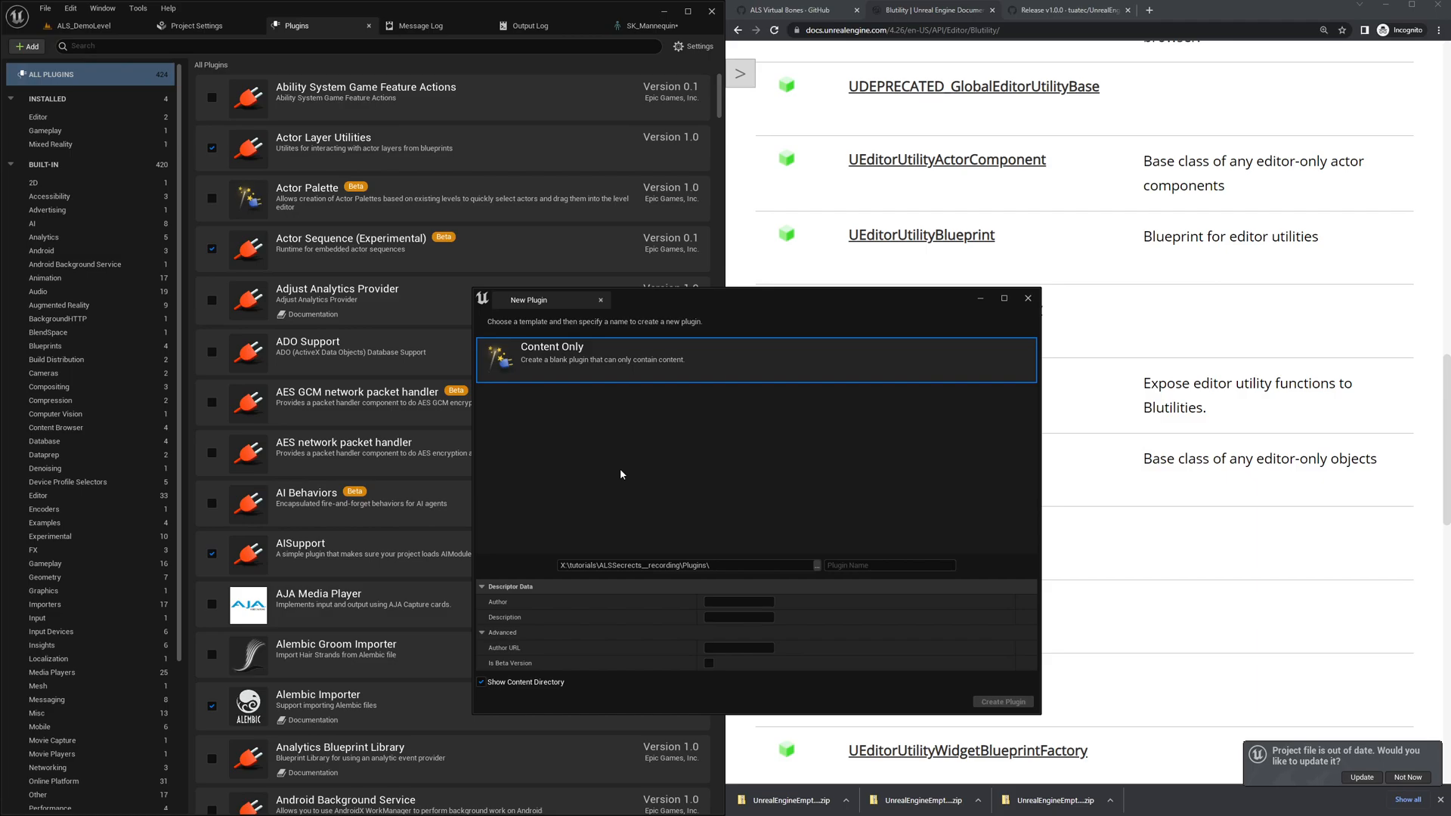
mouse_move(1021, 314)
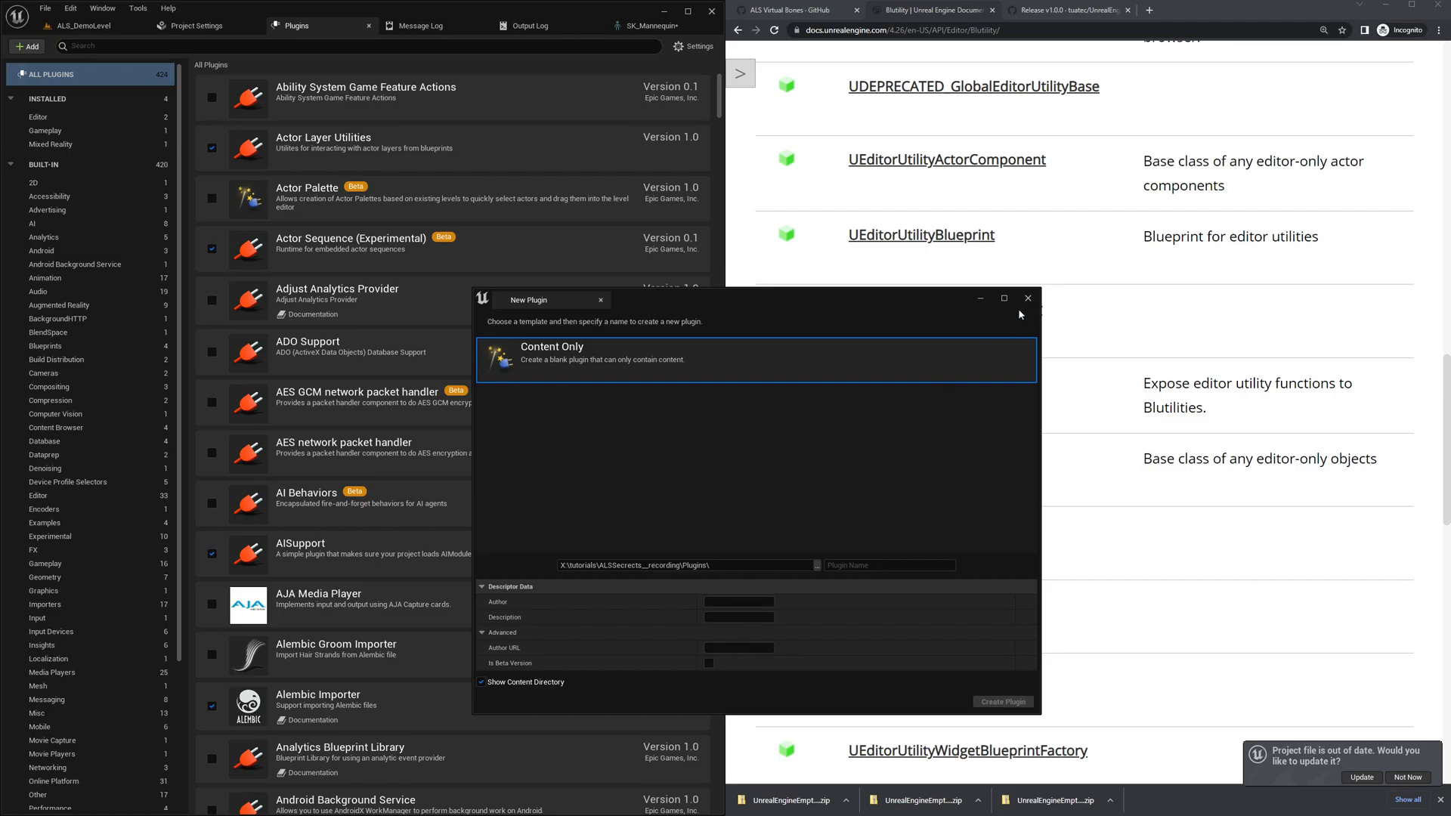
click(1028, 298)
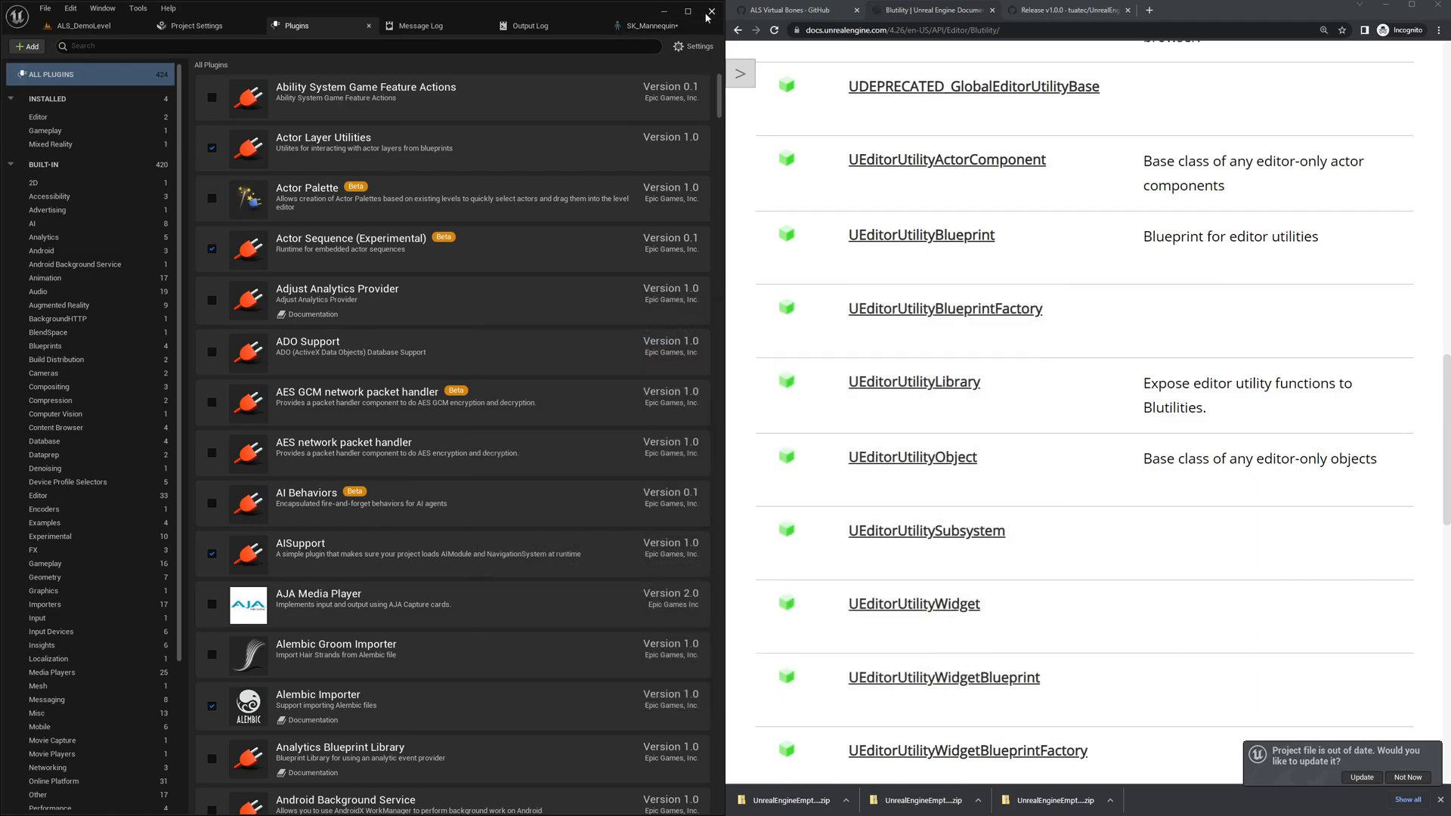
Close Unreal Editor and download the UnrealEngineEmptyCpp v1.0.0 source code zip from GitHub Releases.
click(709, 10)
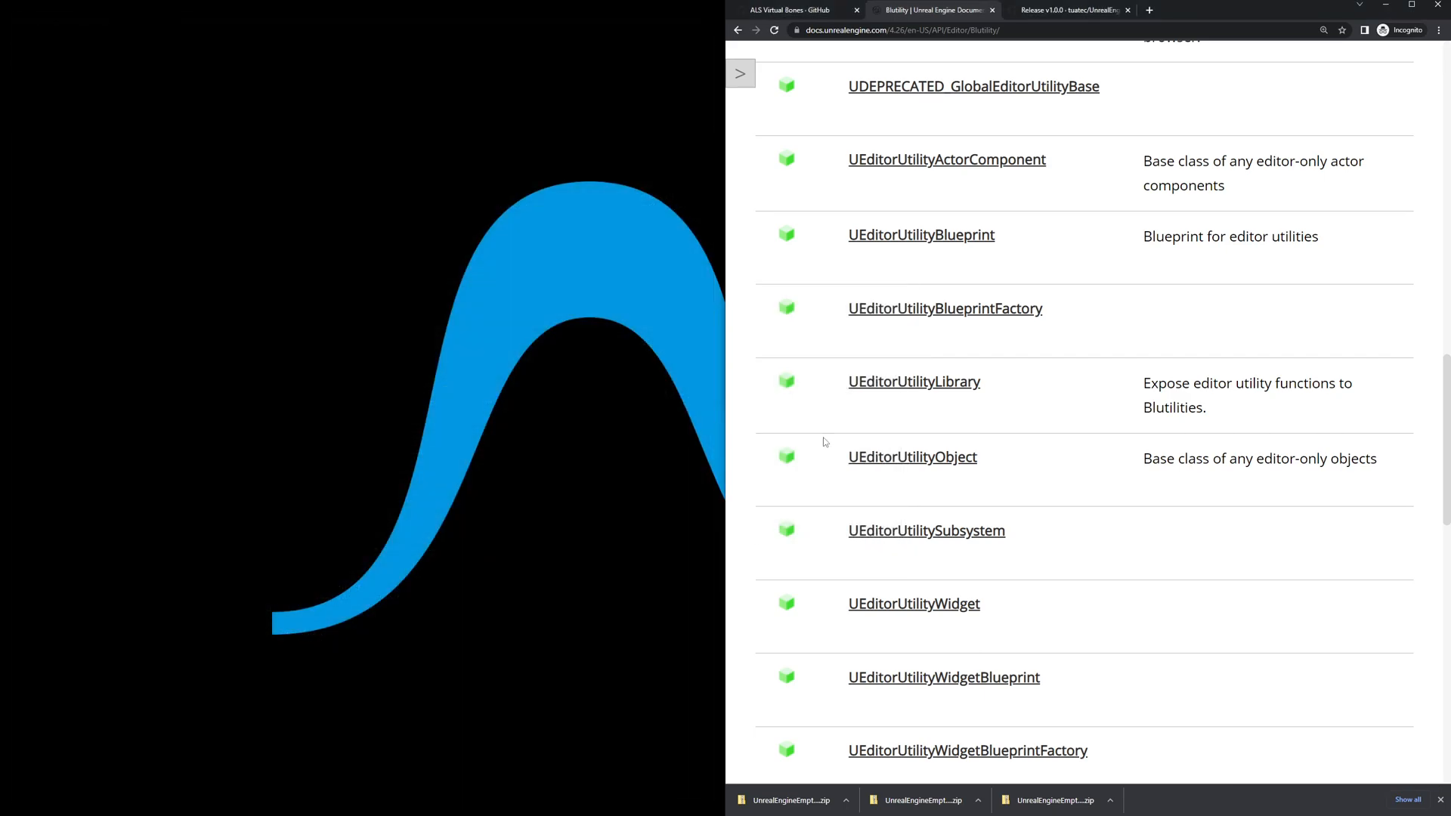
click(1070, 11)
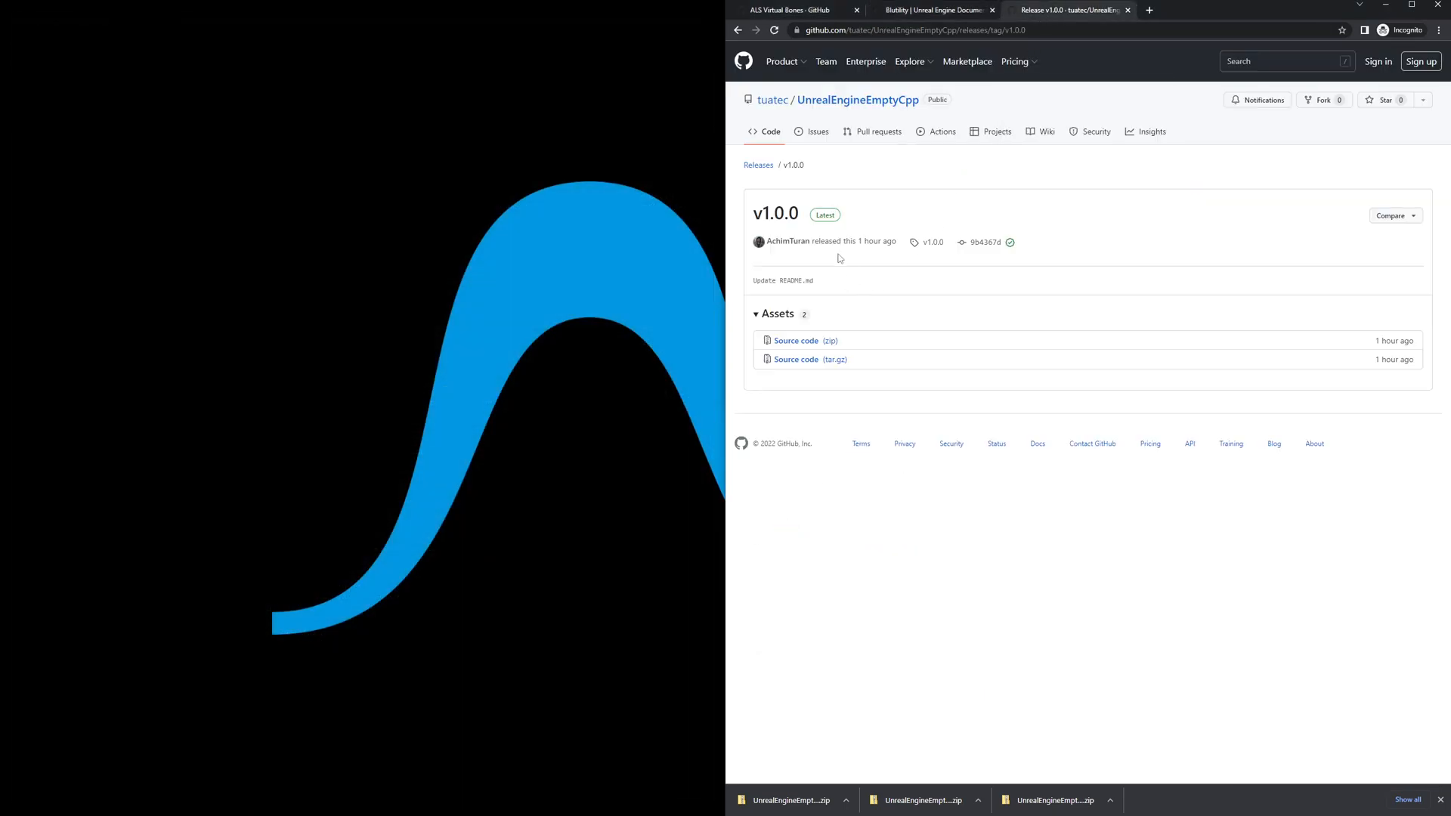
mouse_move(934, 275)
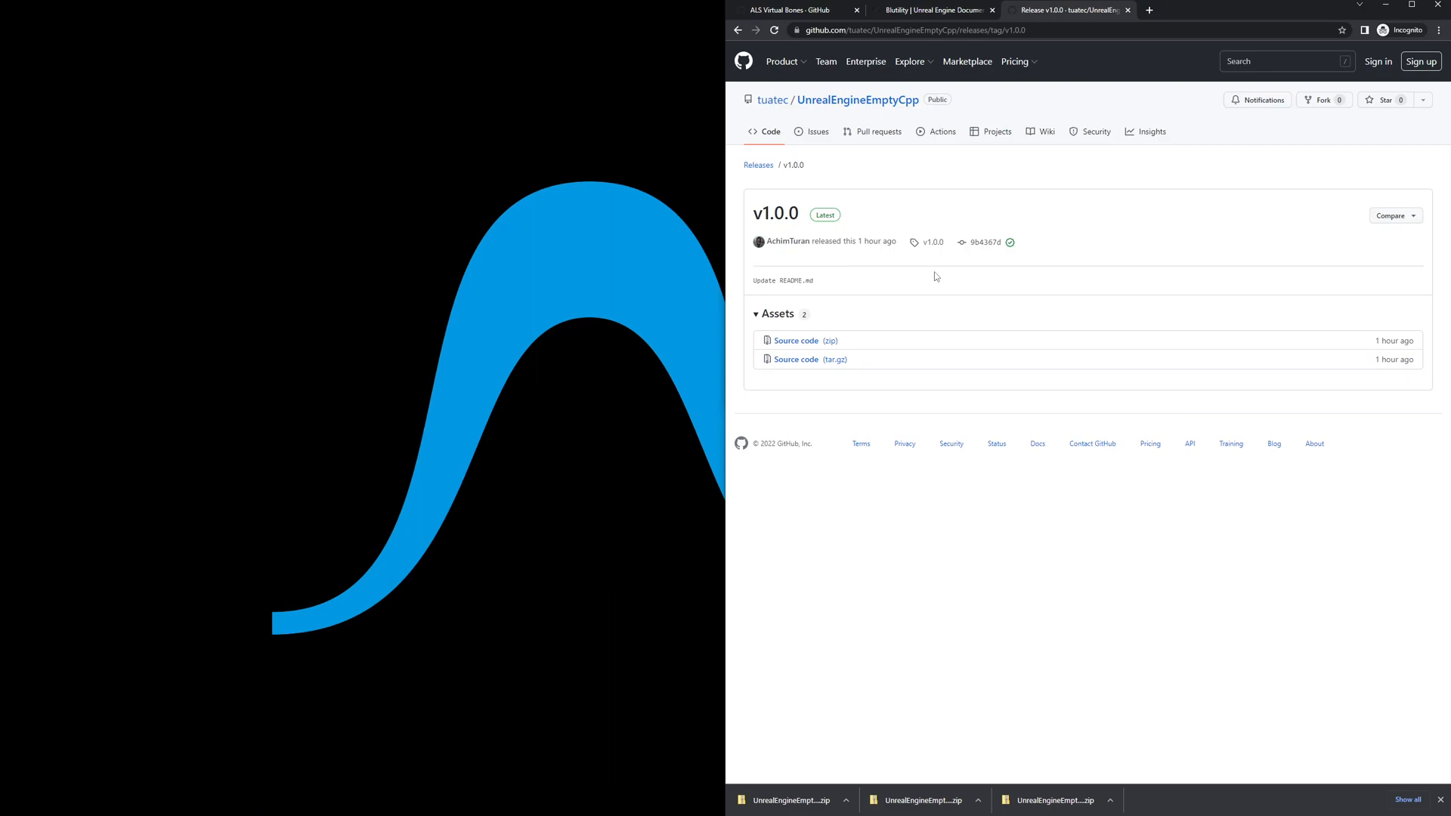
mouse_move(856, 254)
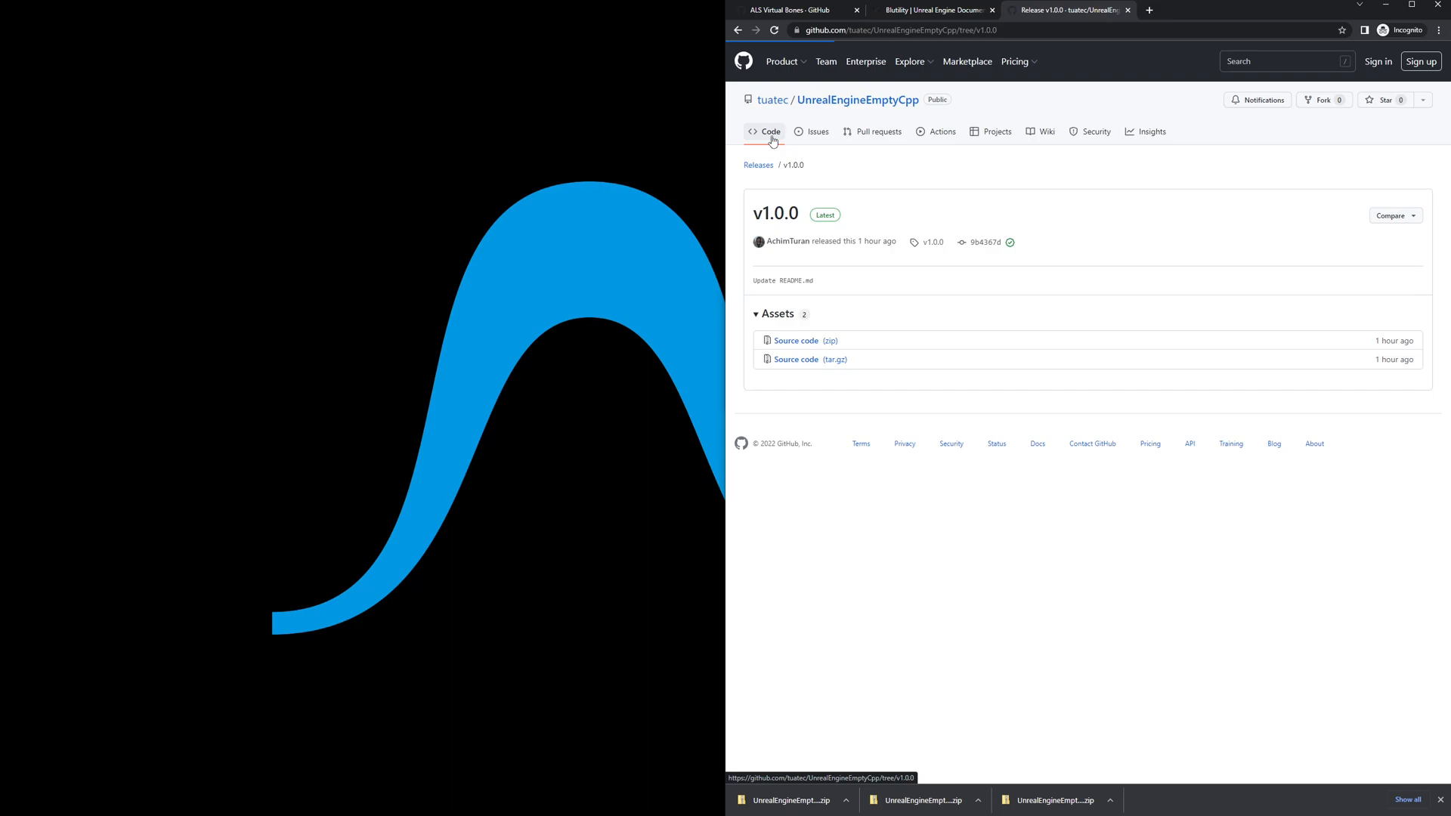
click(769, 132)
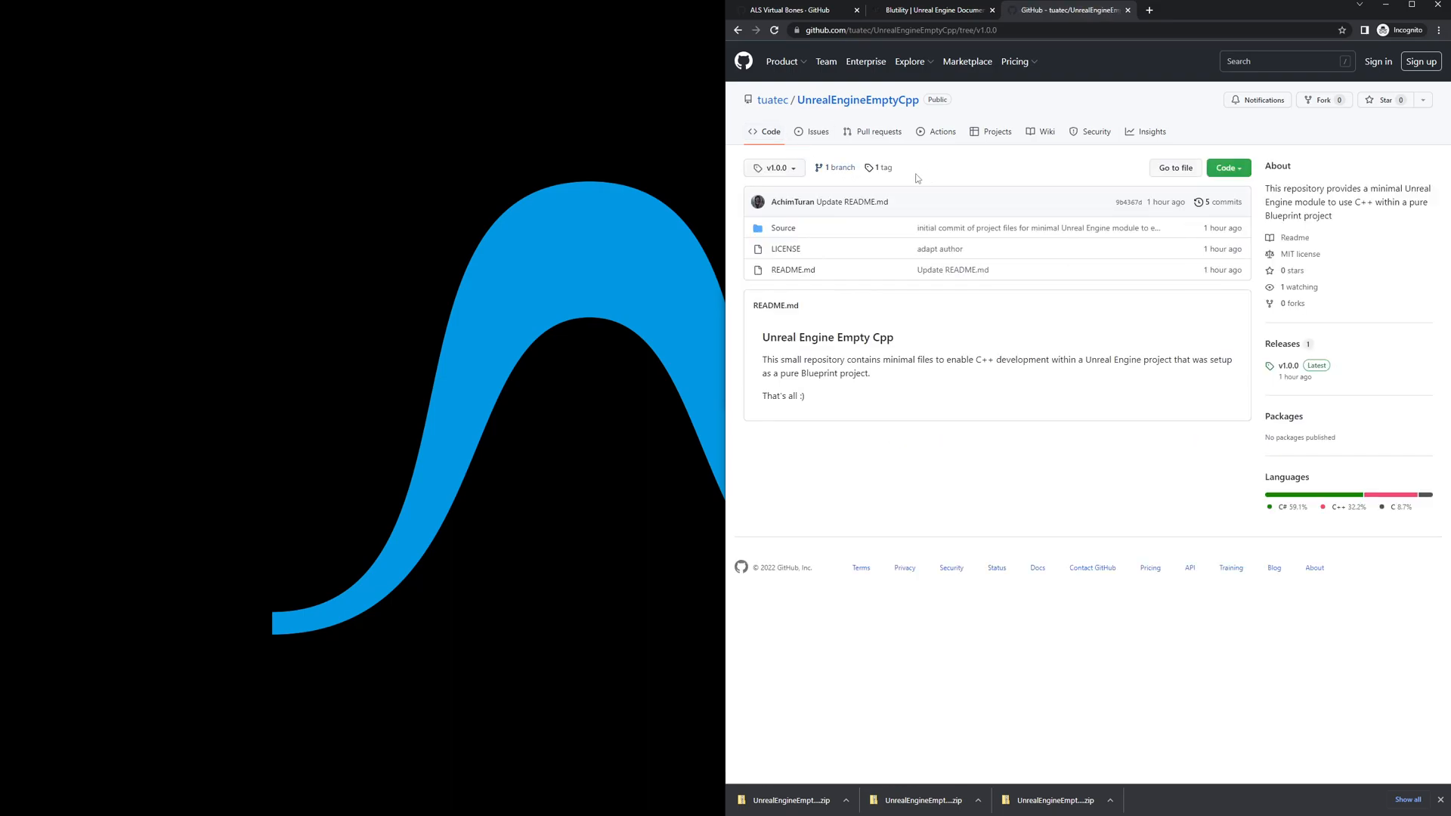
click(876, 168)
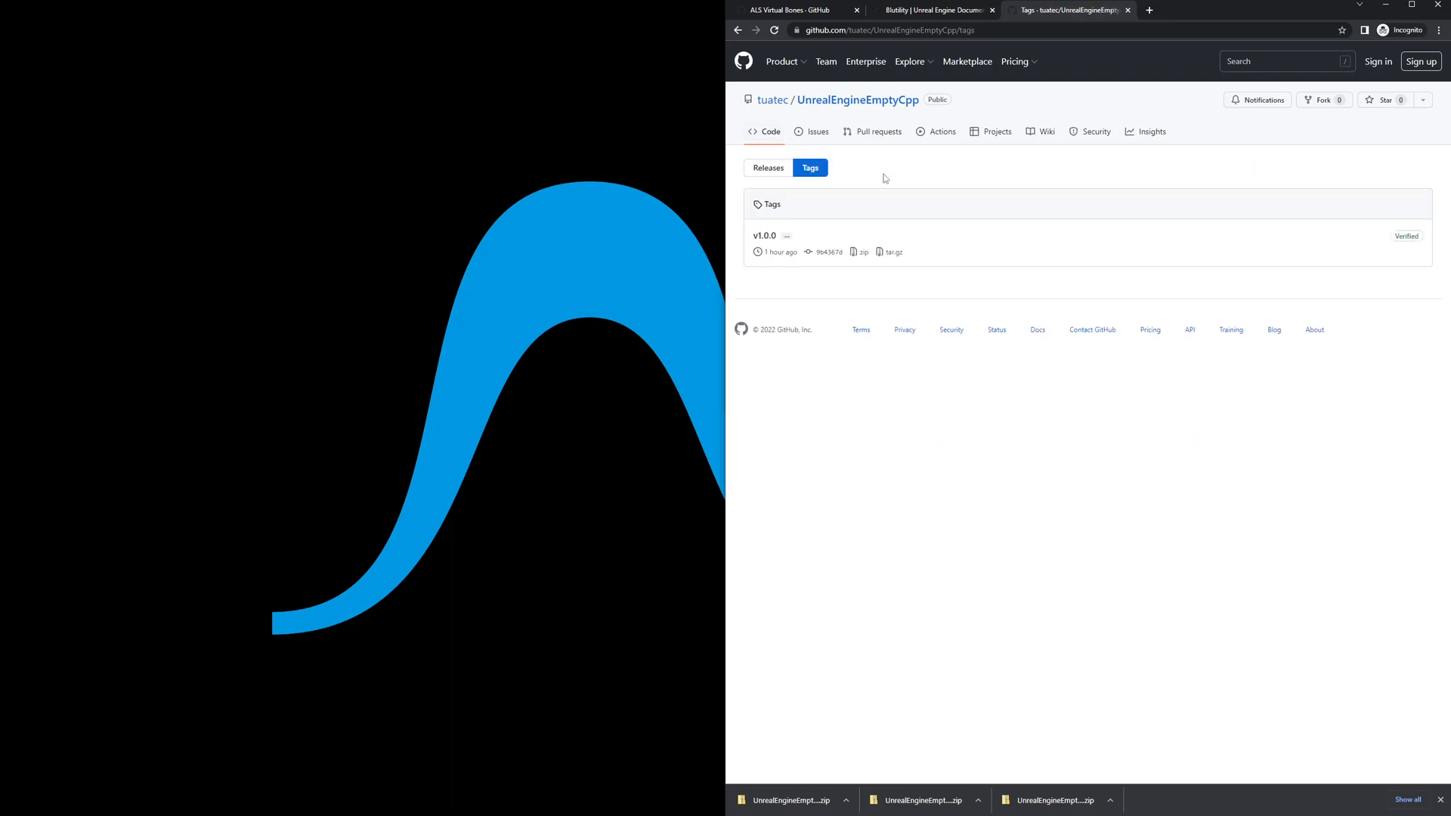
click(768, 168)
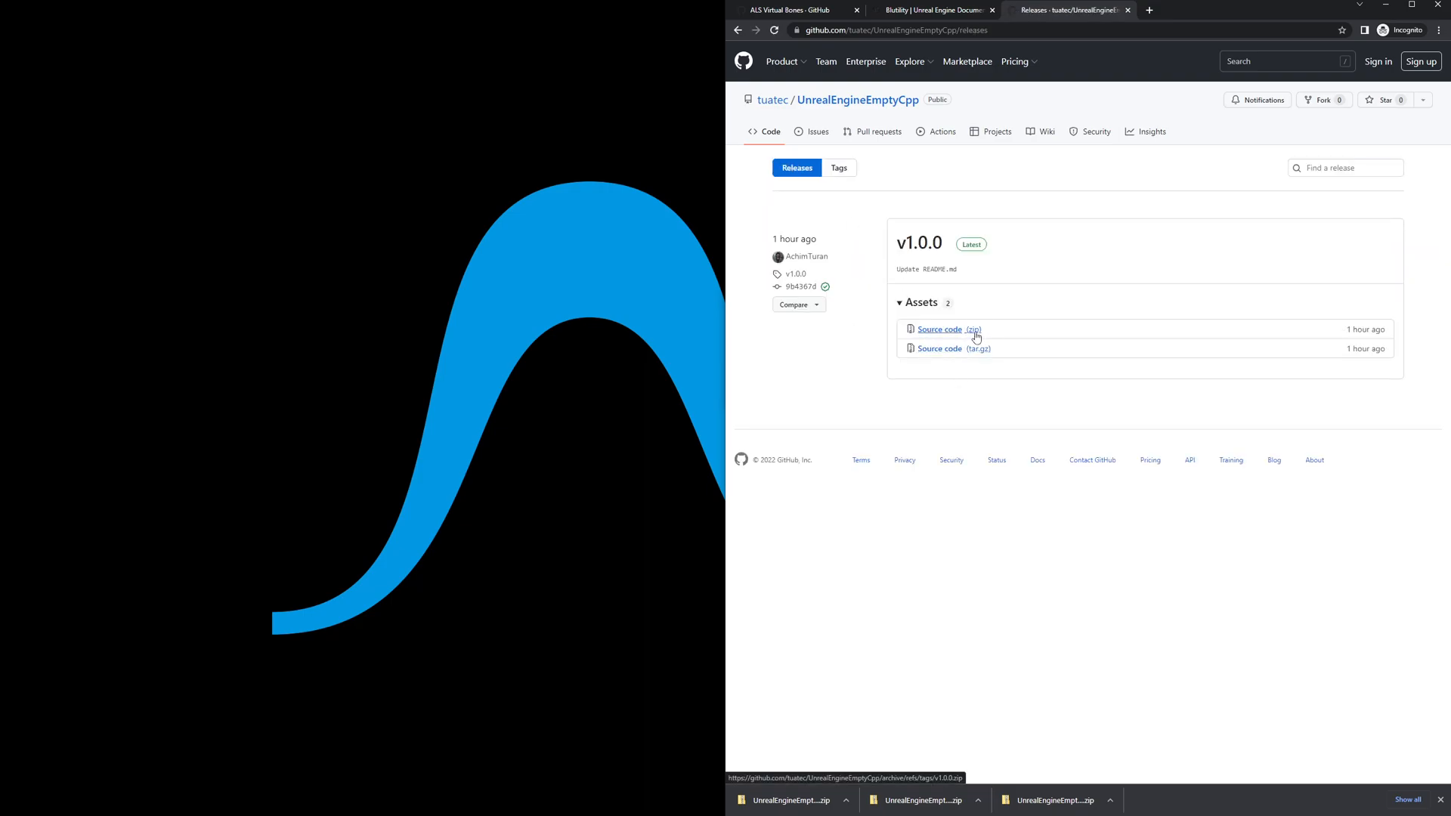
click(940, 328)
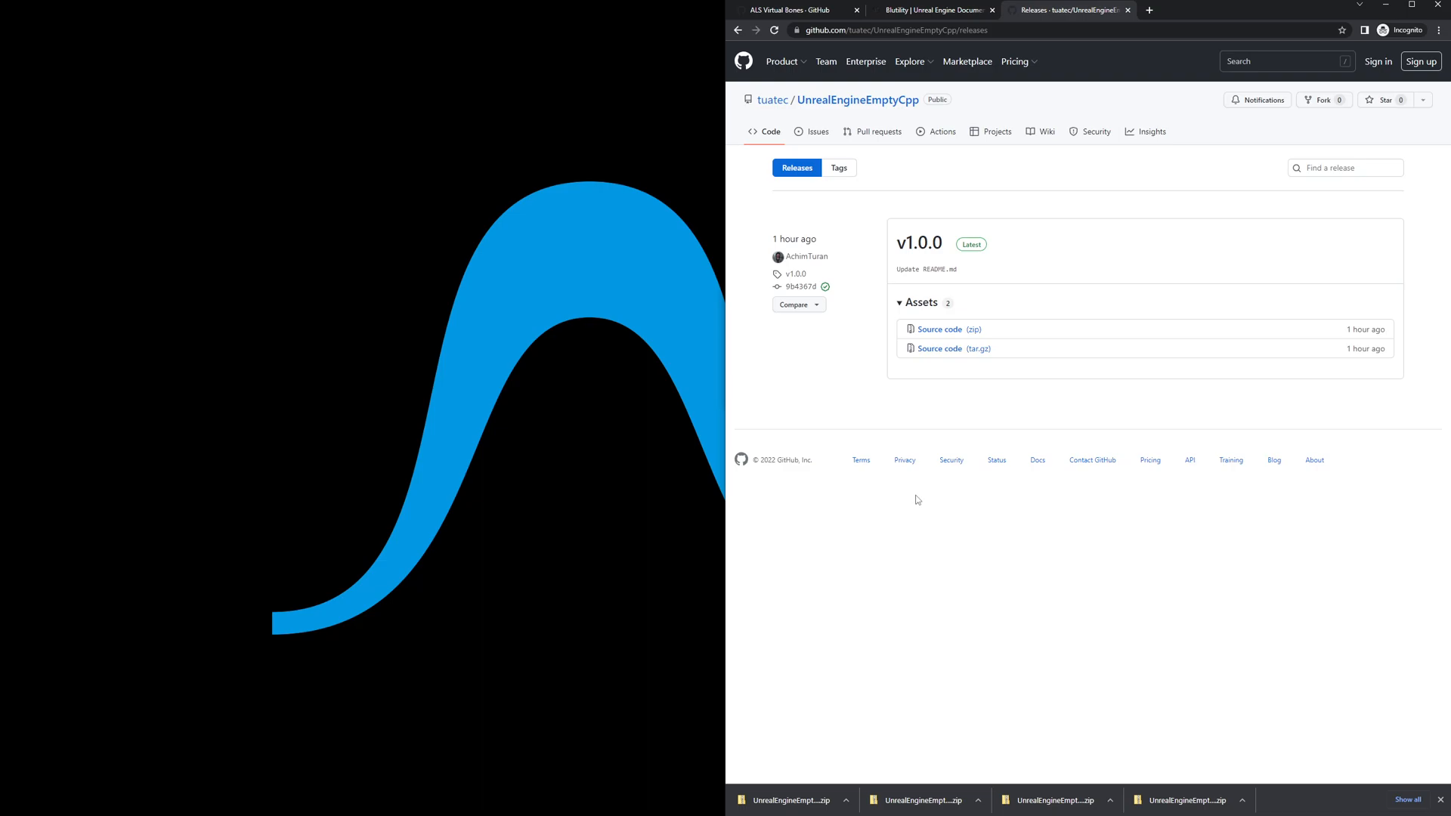
mouse_move(1176, 588)
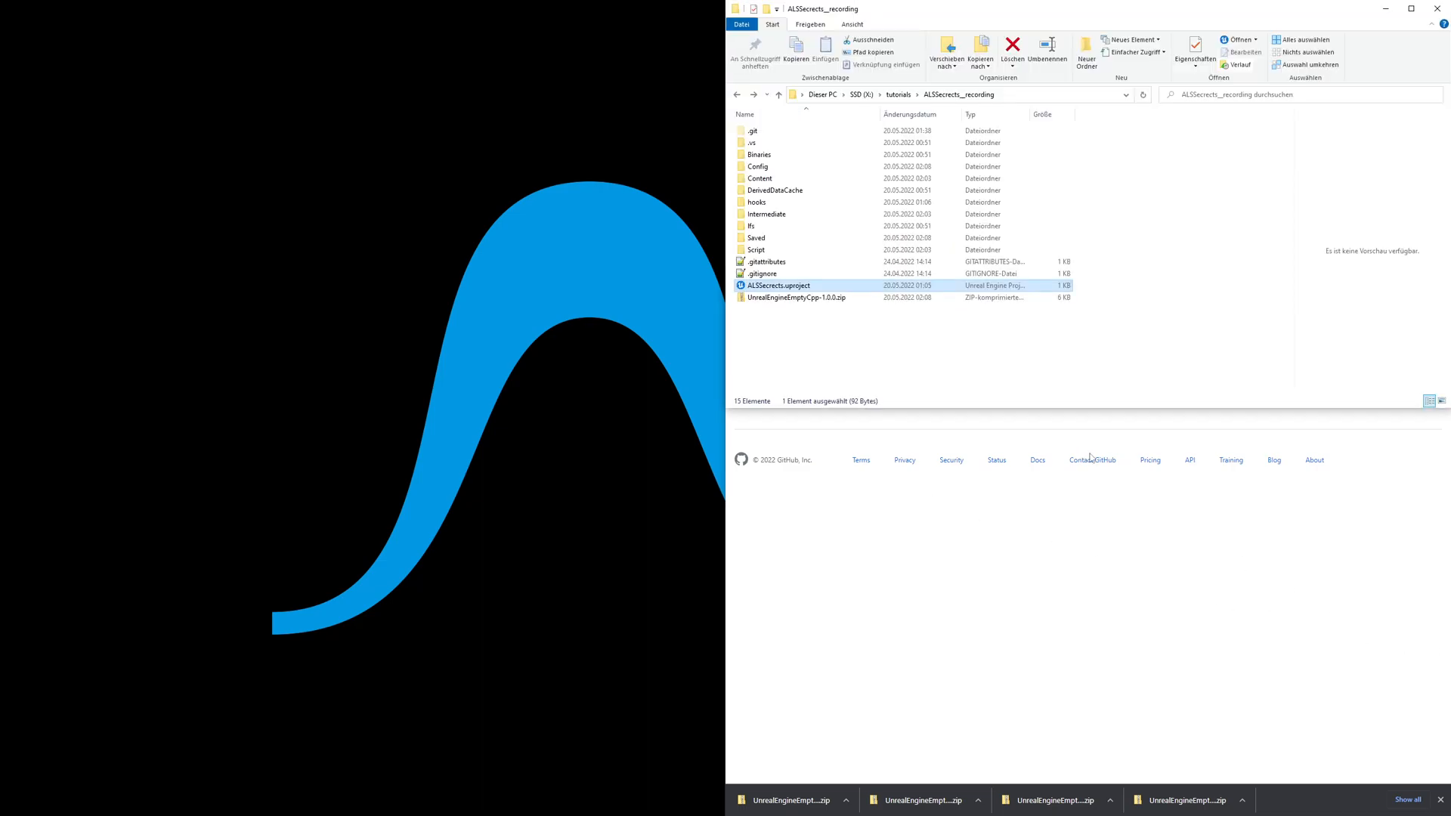
Open the downloaded zip in 7-Zip and pick its Source folder for extraction.
right_click(794, 298)
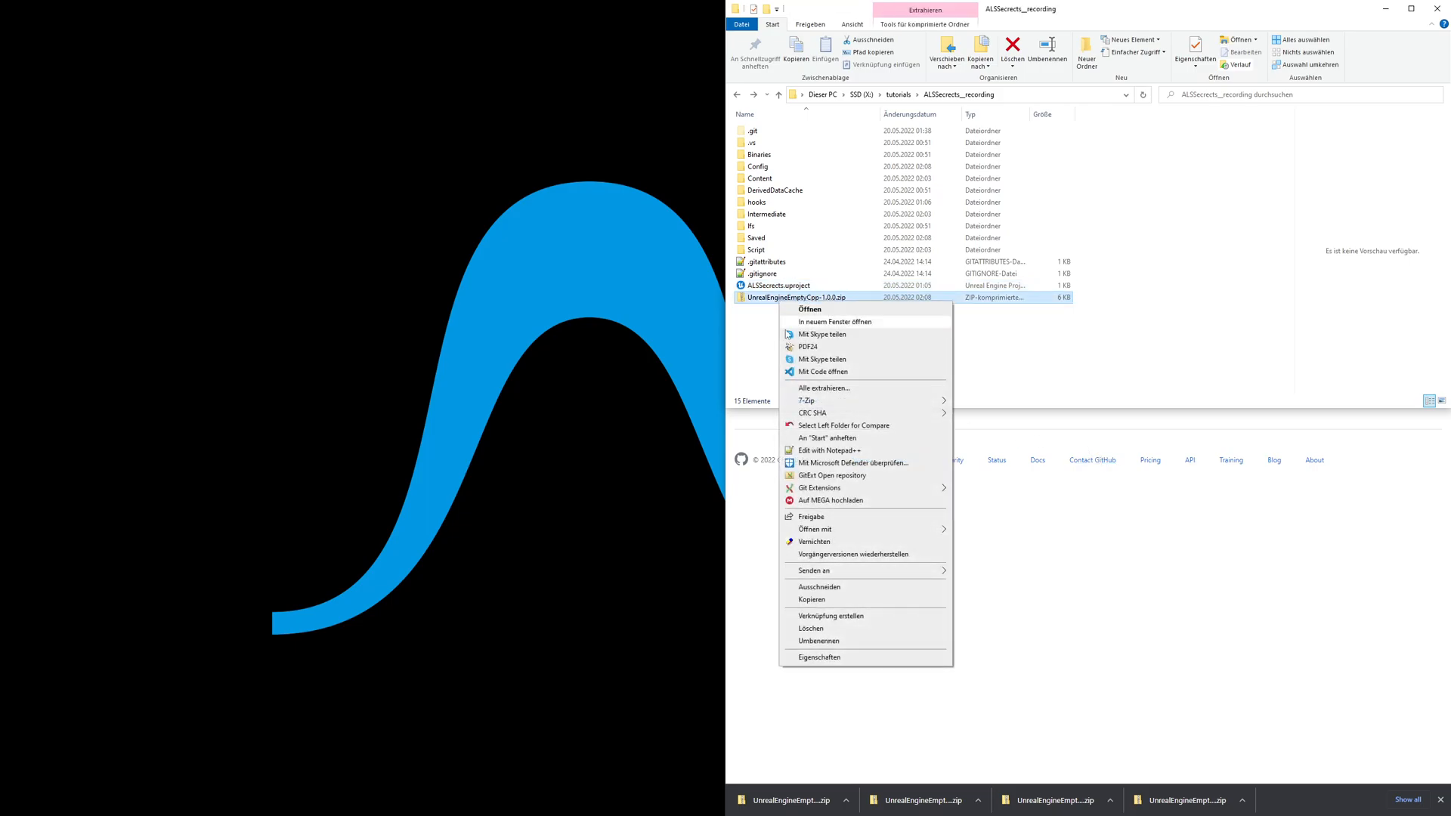
mouse_move(806, 399)
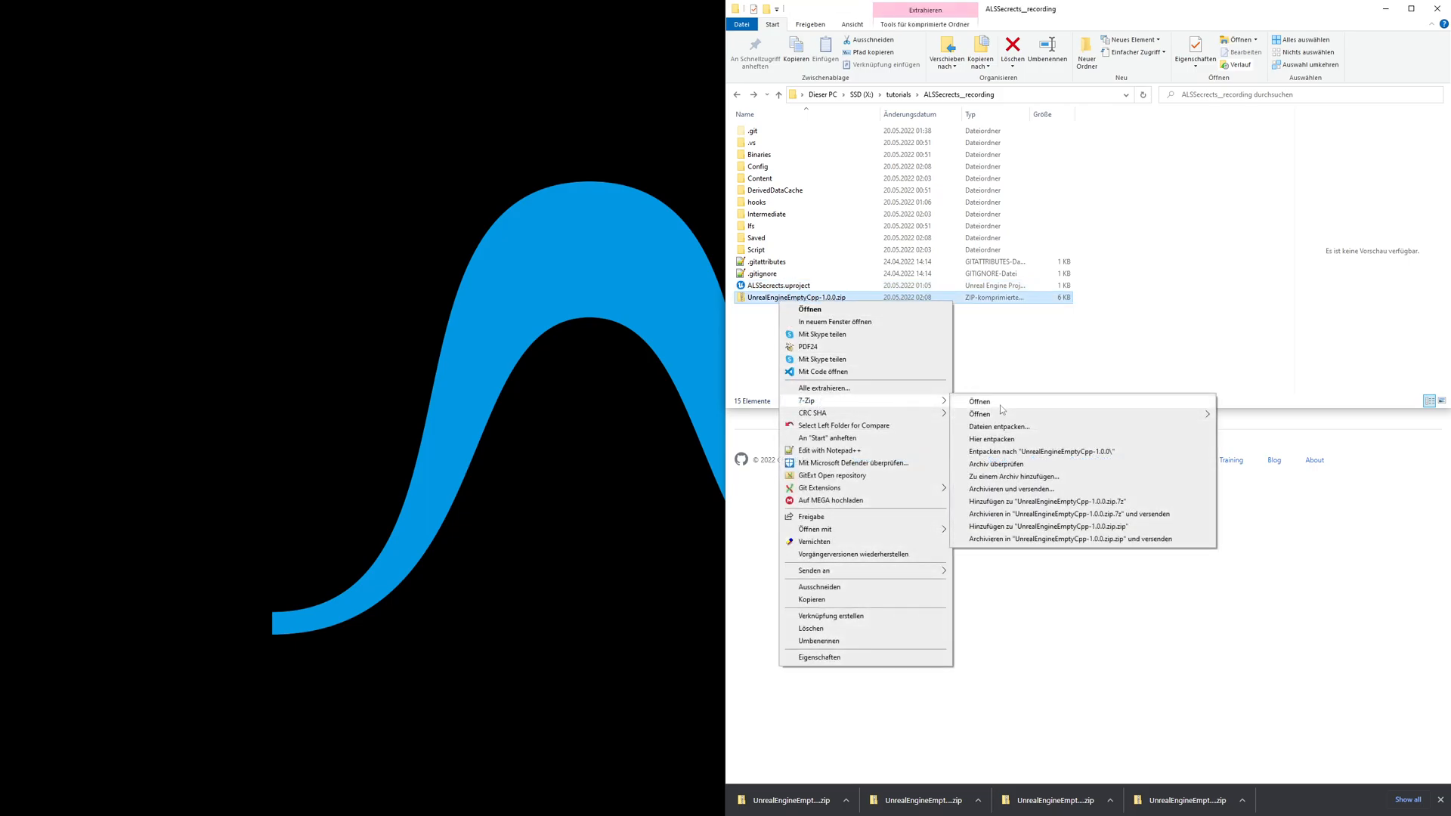
click(979, 401)
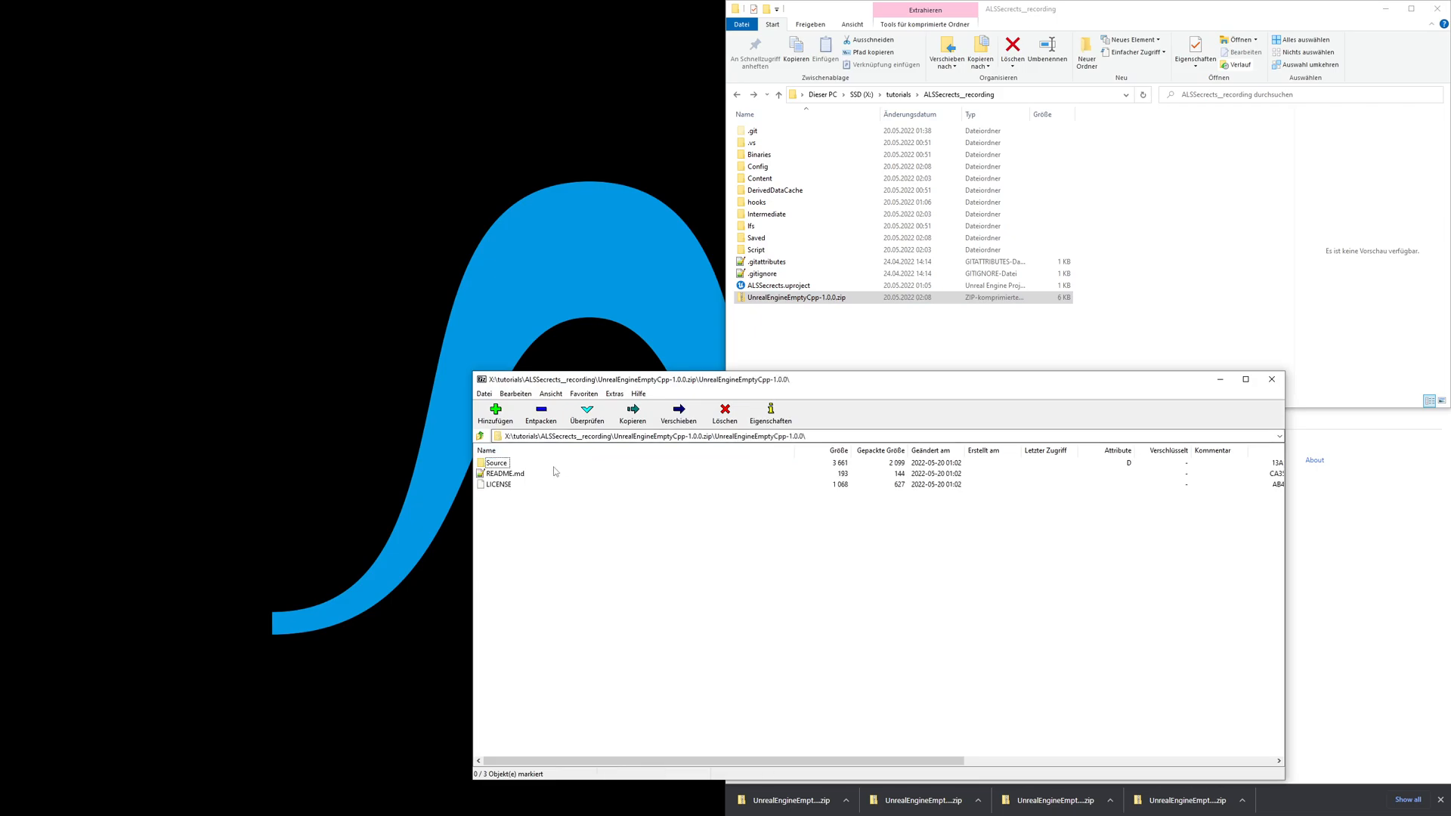
click(498, 462)
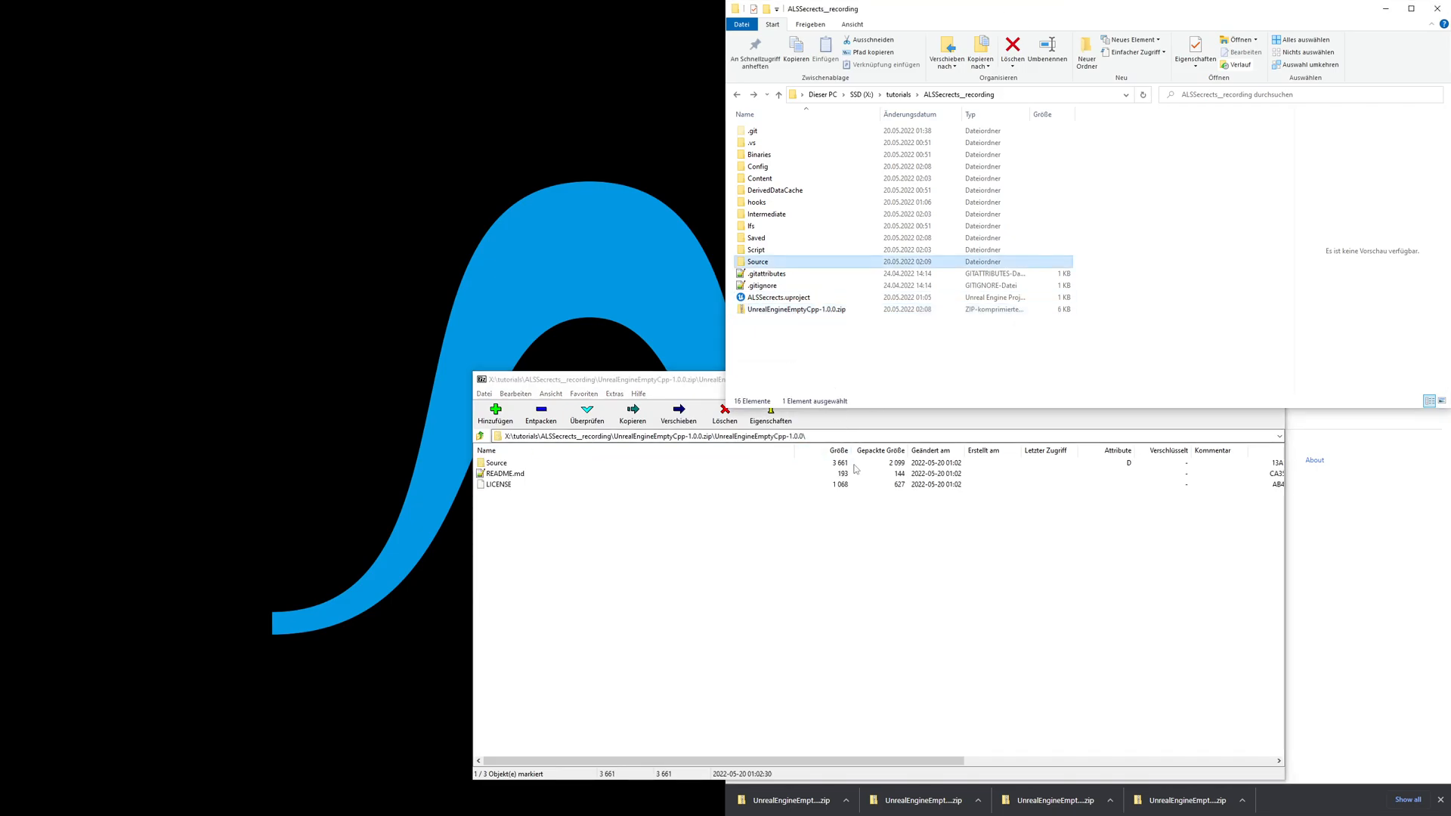
mouse_move(984, 497)
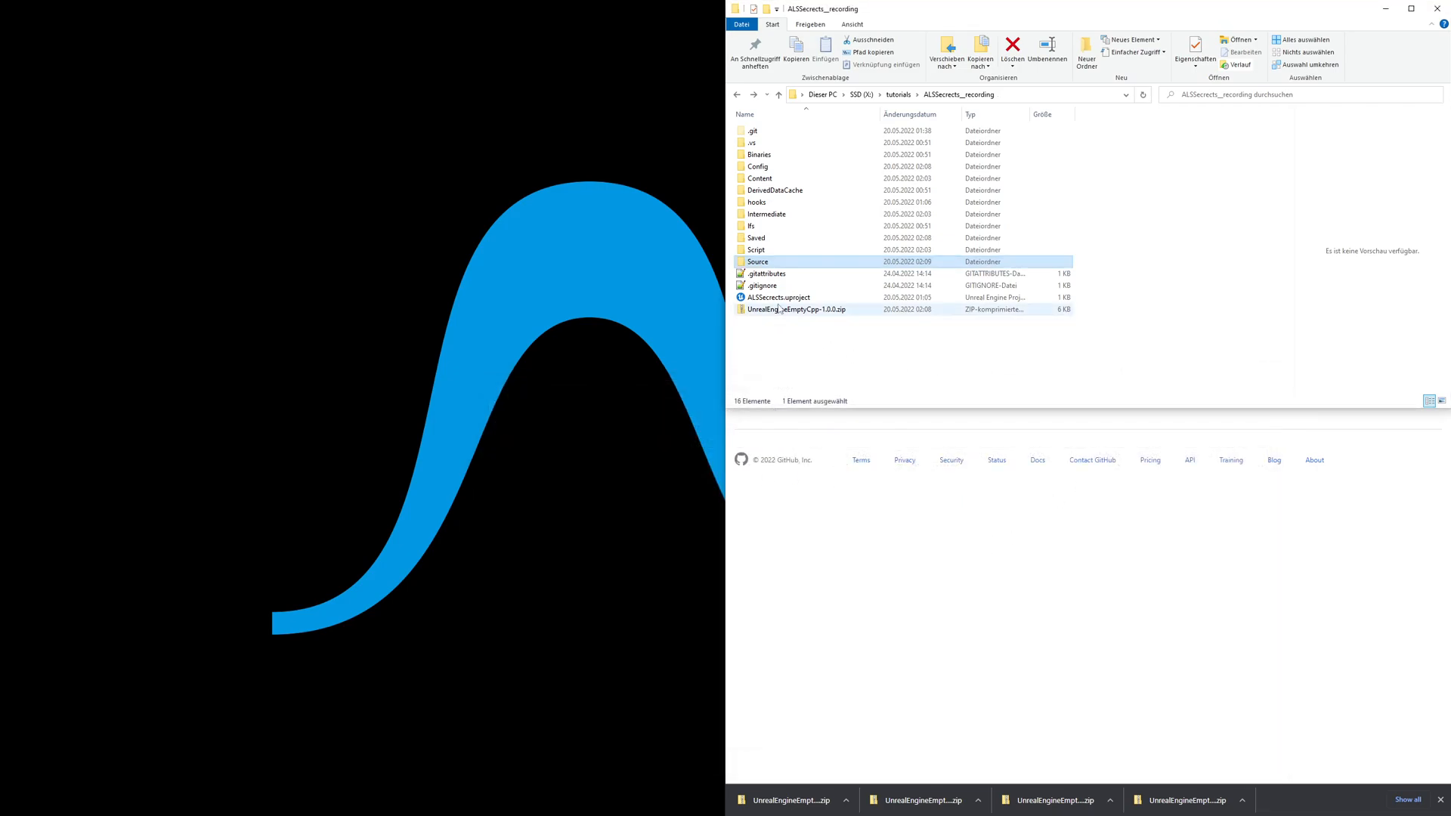
Copy ALSSecrects.uproject as ALSSecrects_cpp.uproject and bring up its actions.
click(777, 298)
text(ALSSecrects_cpp.uproject)
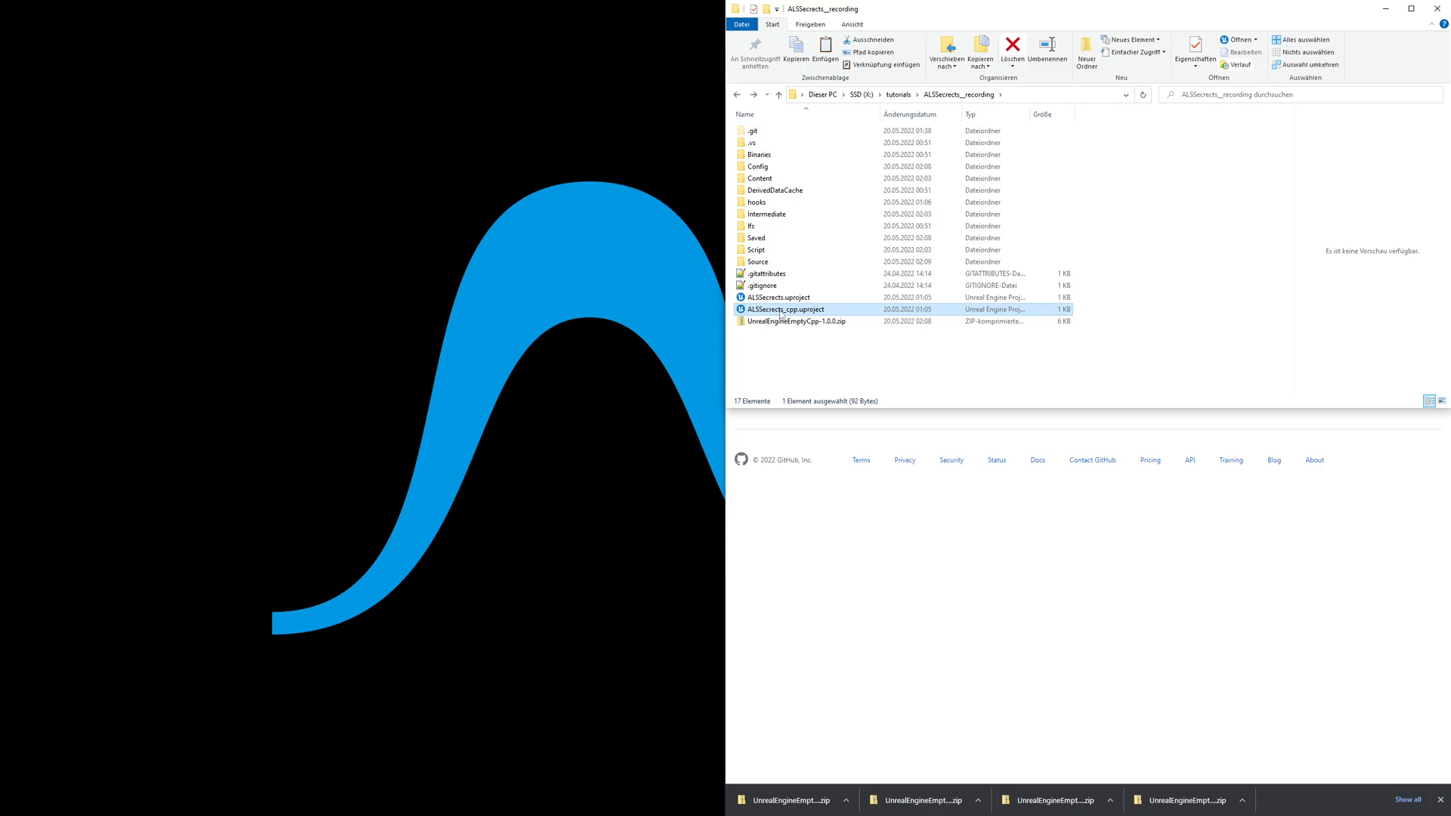
right_click(785, 308)
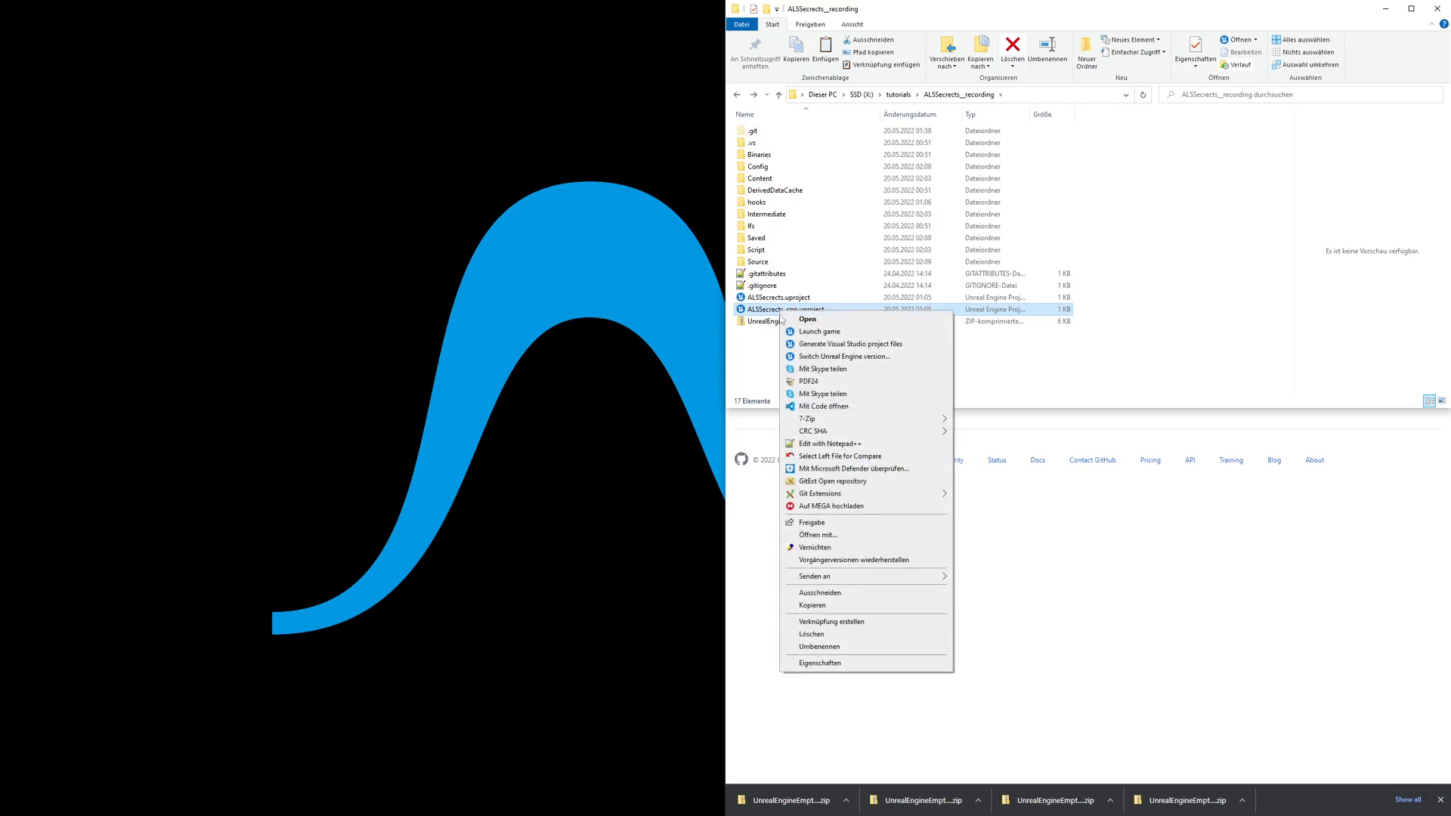
mouse_move(828, 443)
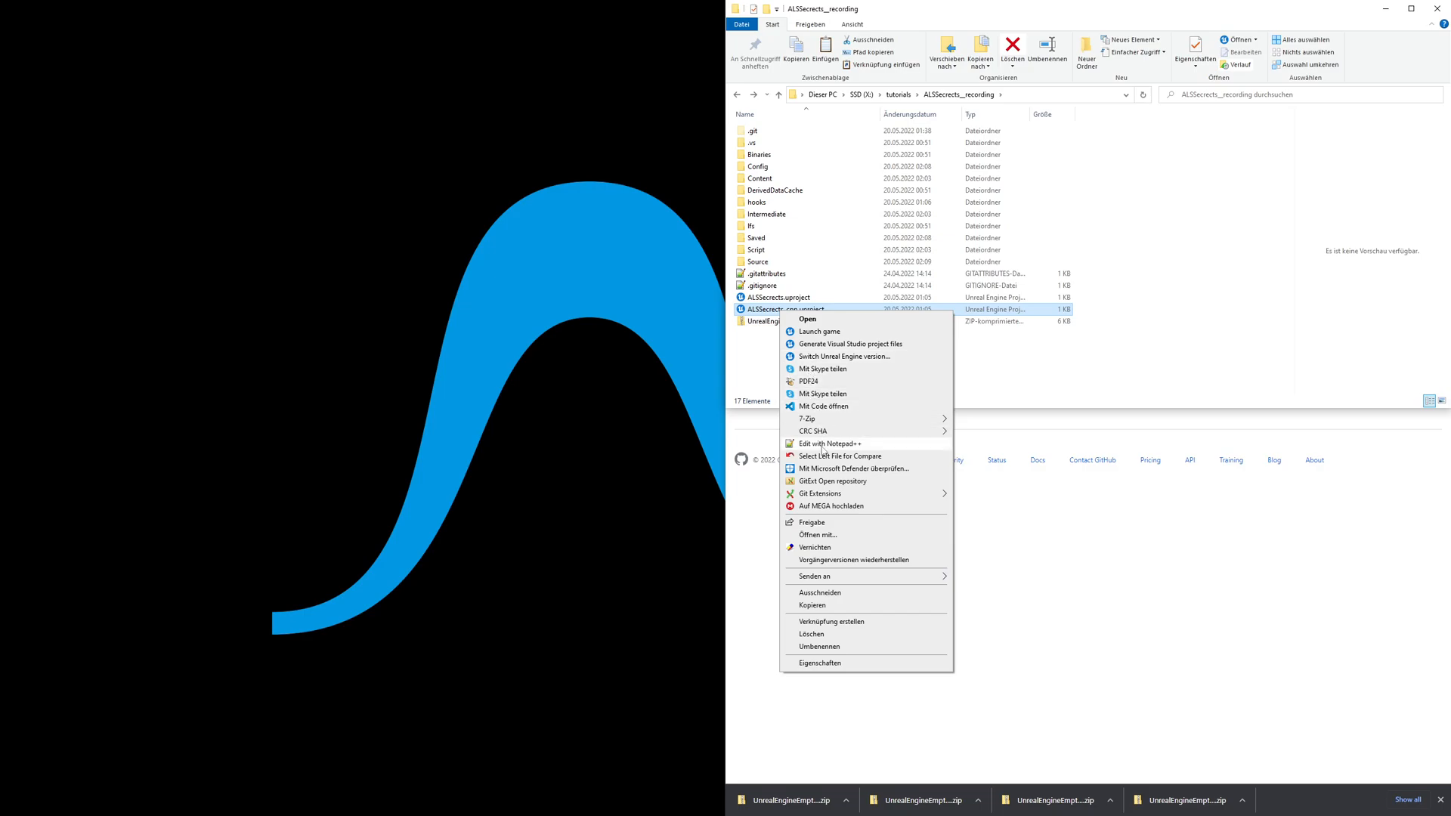
click(830, 443)
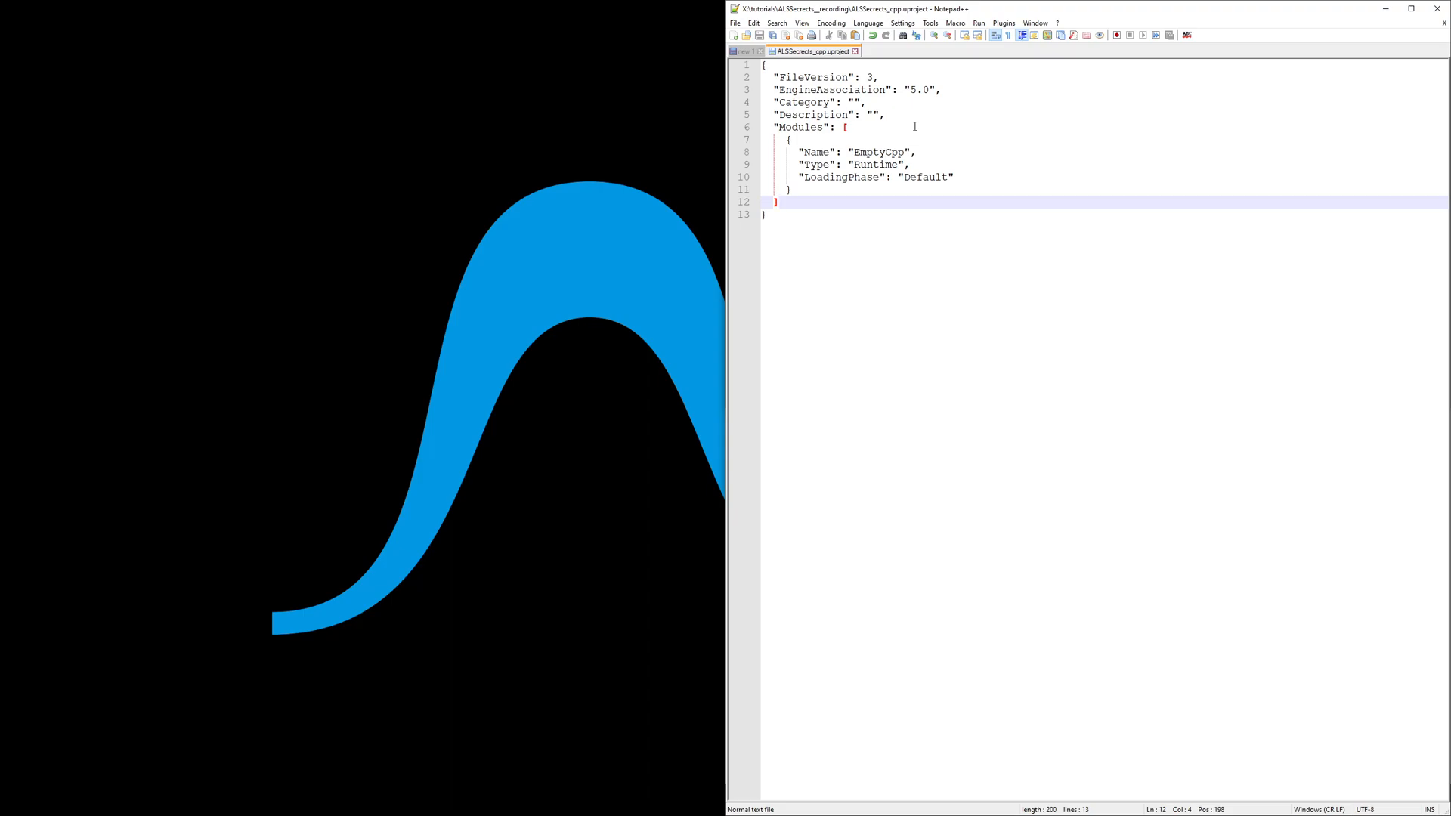
click(777, 201)
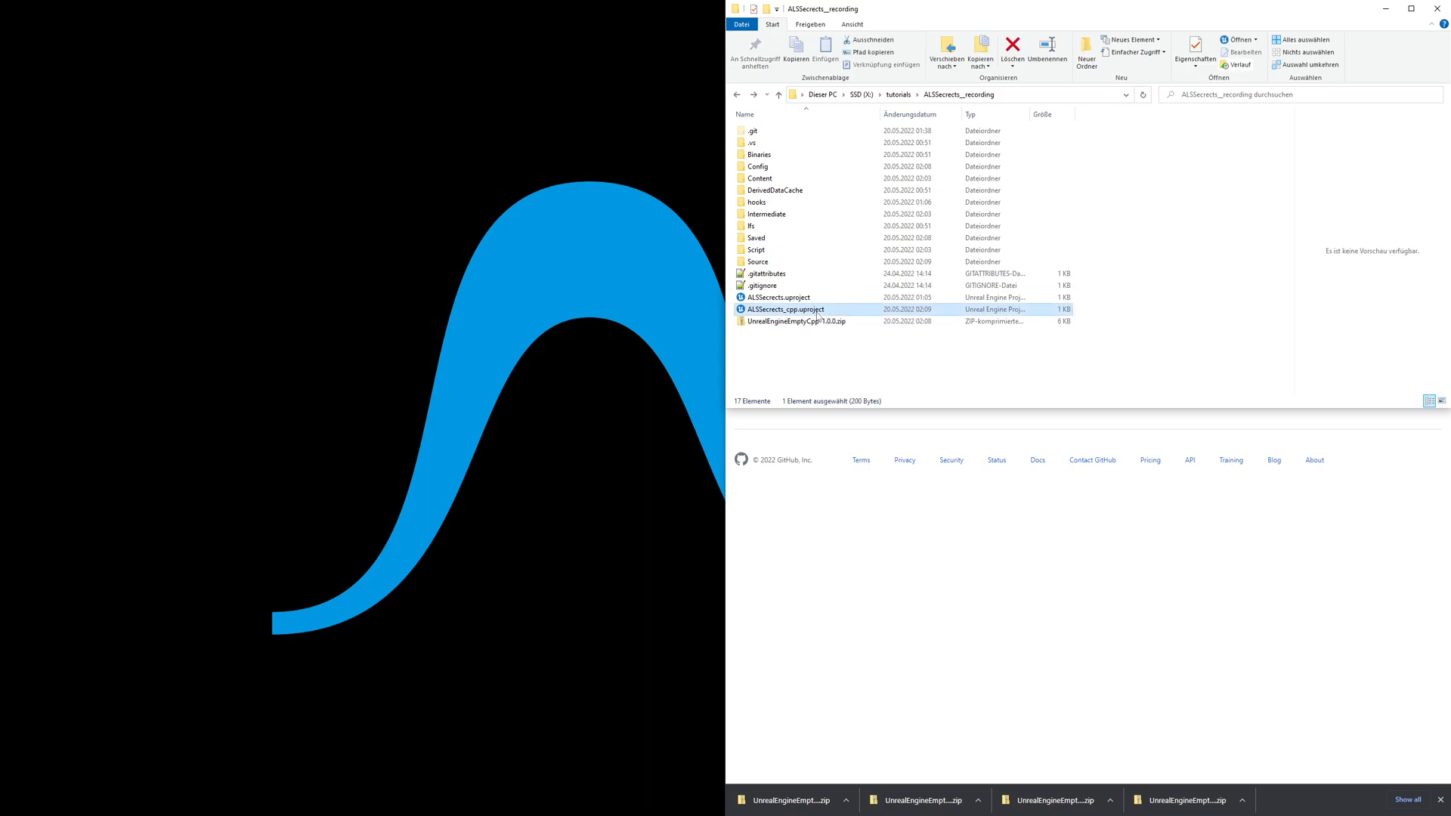
mouse_move(829, 308)
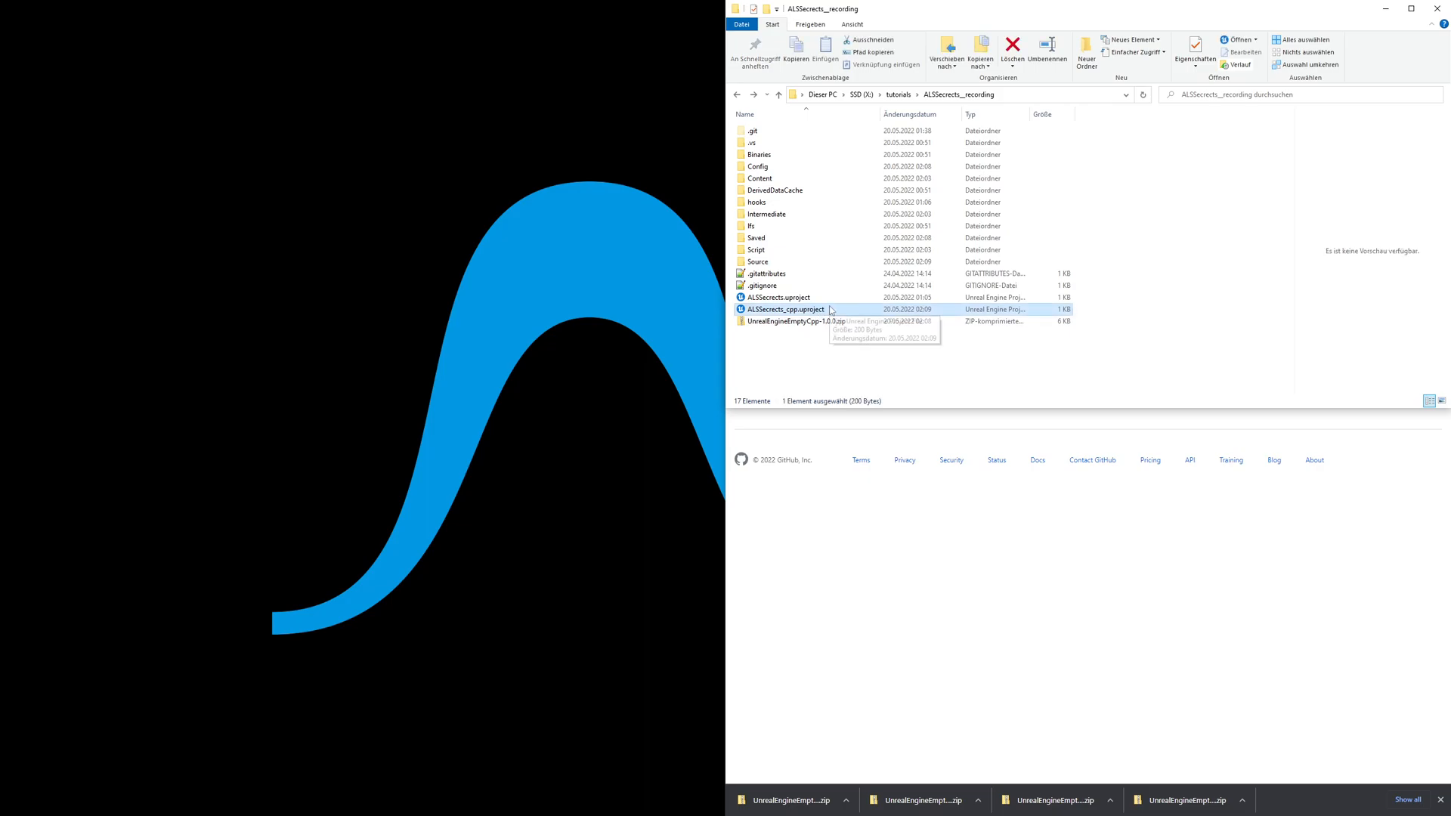
mouse_move(787, 309)
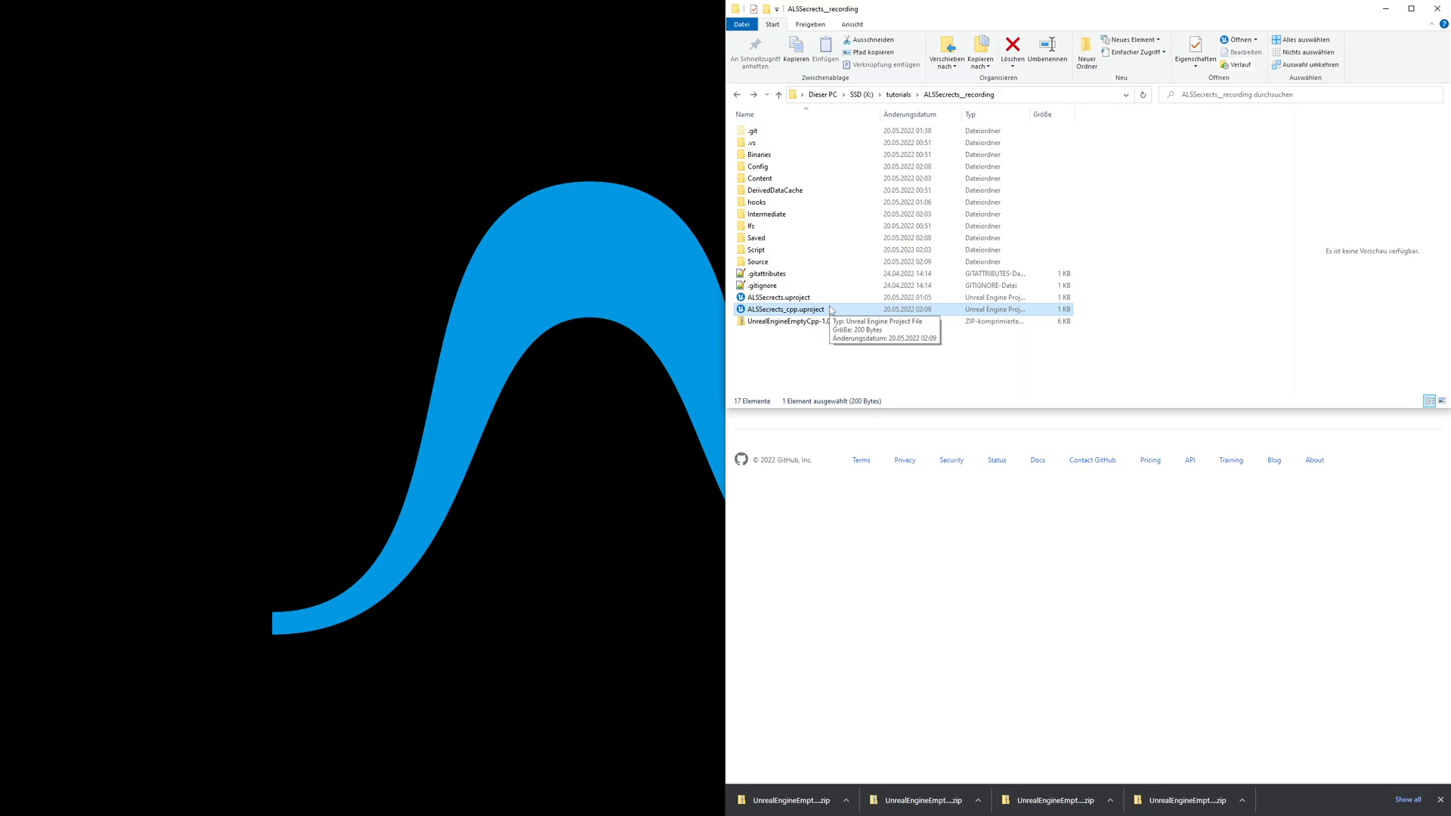
Generate Visual Studio project files for ALSSecrets_cpp.uproject.
right_click(788, 308)
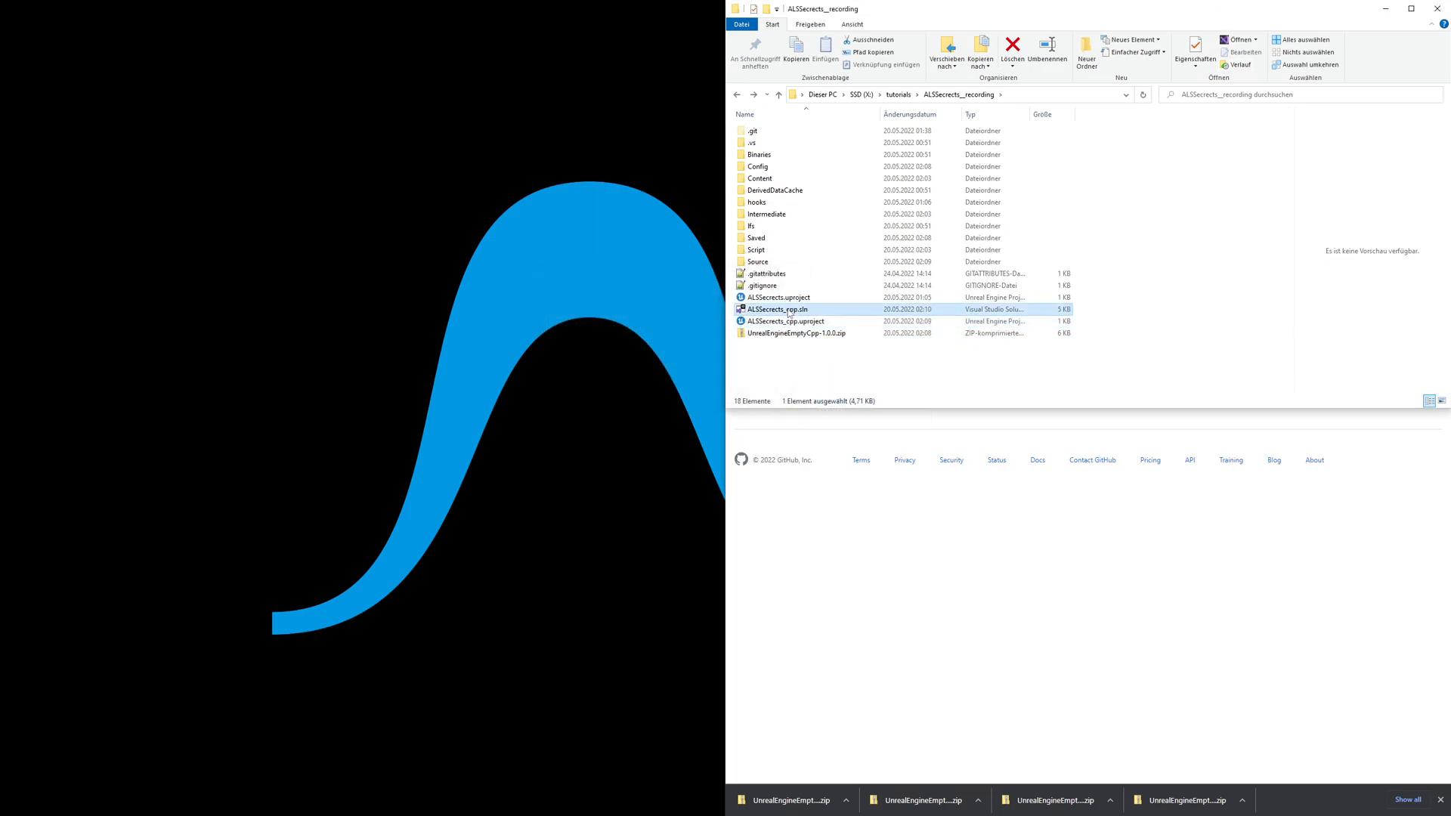
Load ALSSecrets_cpp.sln in Visual Studio 2022 and build the ALSSecrets_cpp project.
double_click(777, 309)
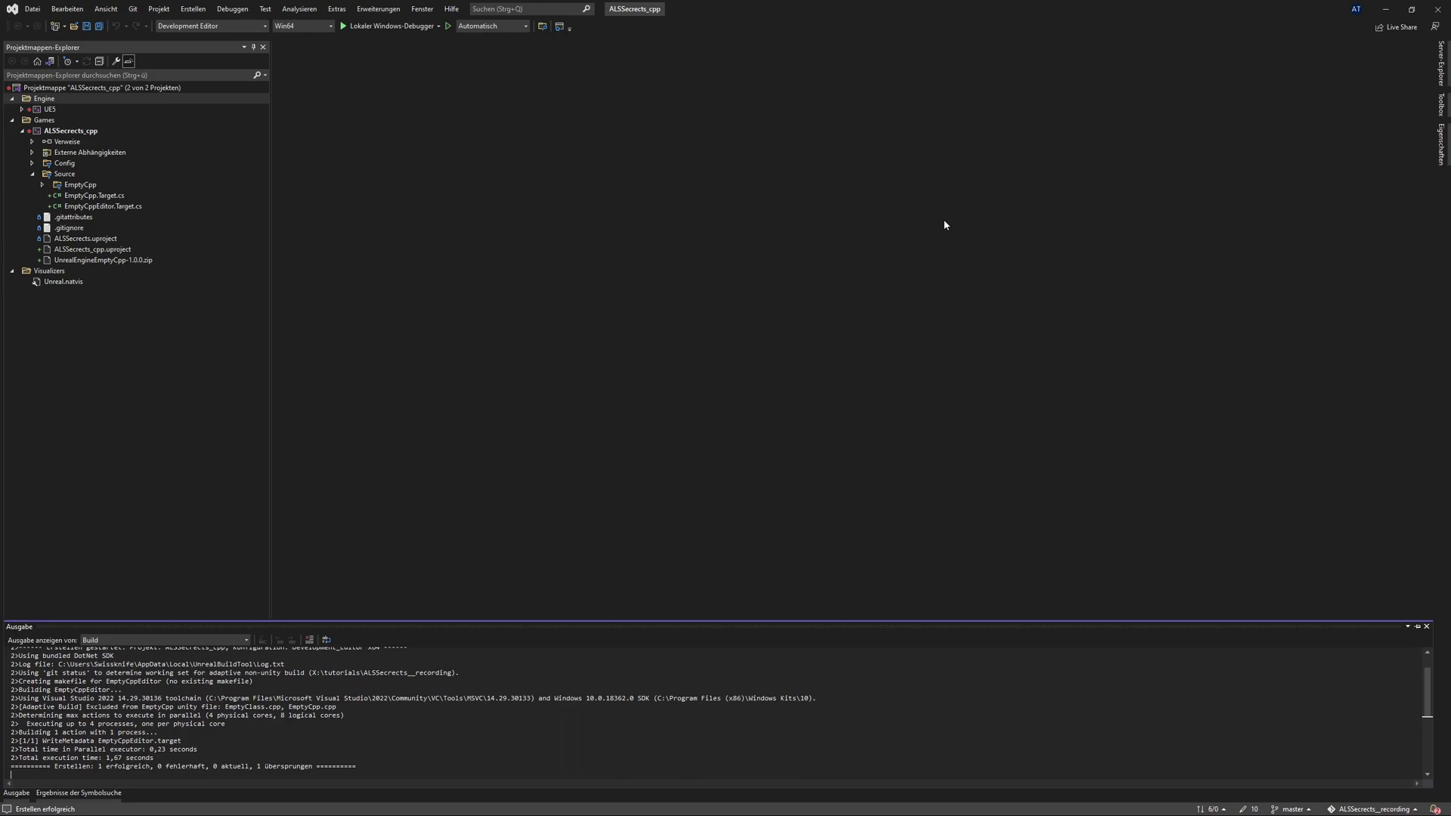
mouse_move(181, 192)
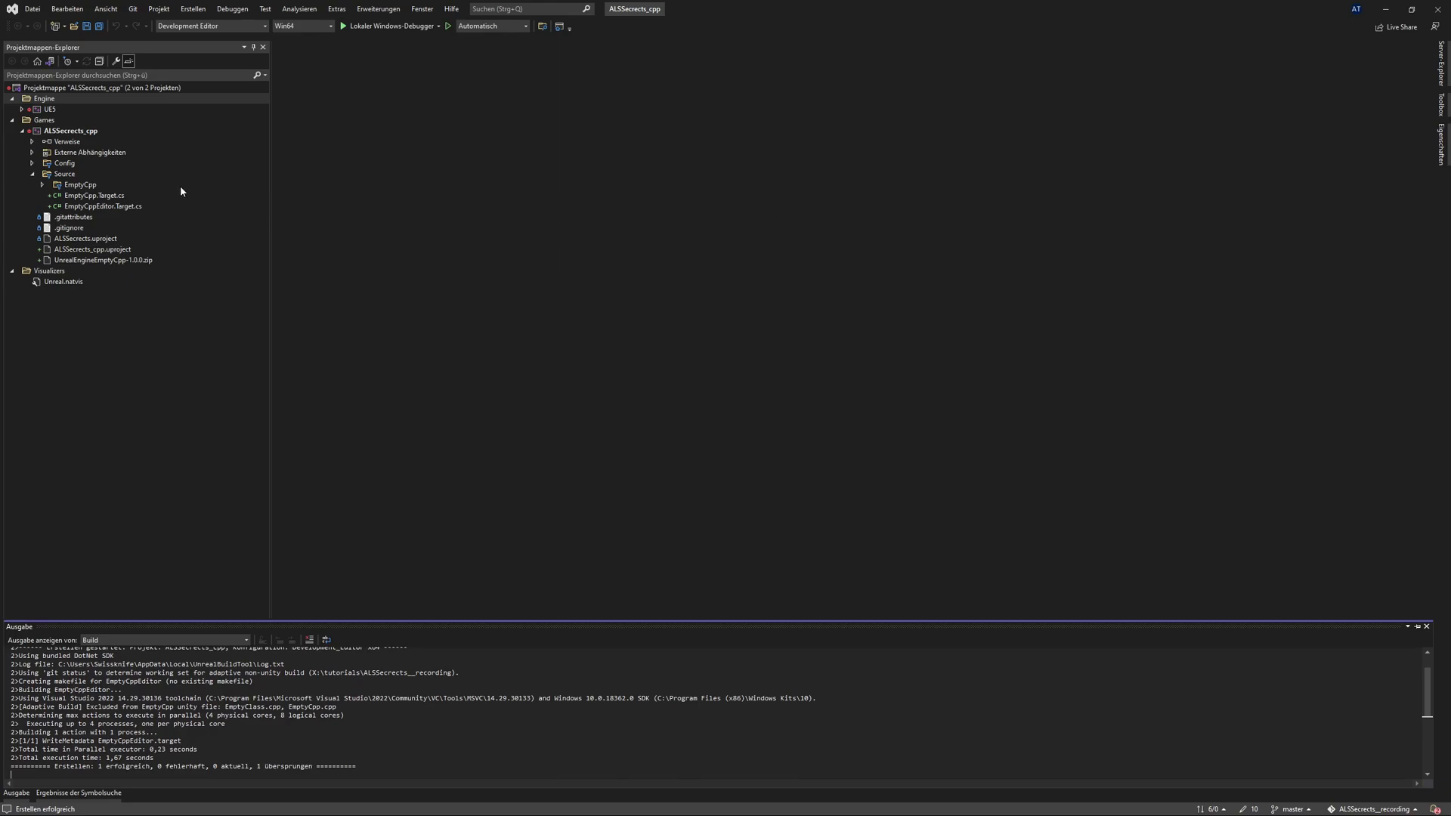
mouse_move(81, 139)
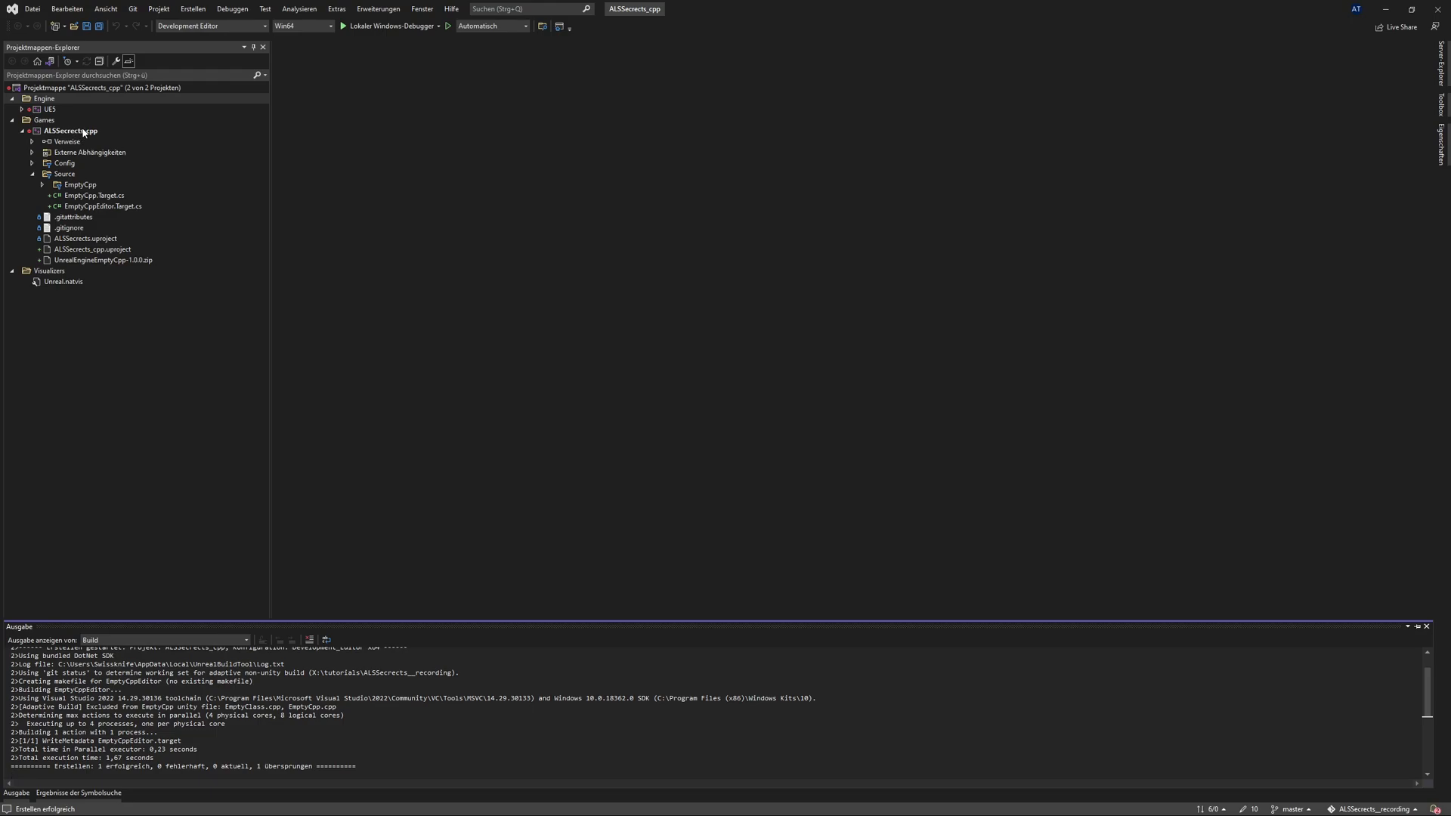
right_click(68, 130)
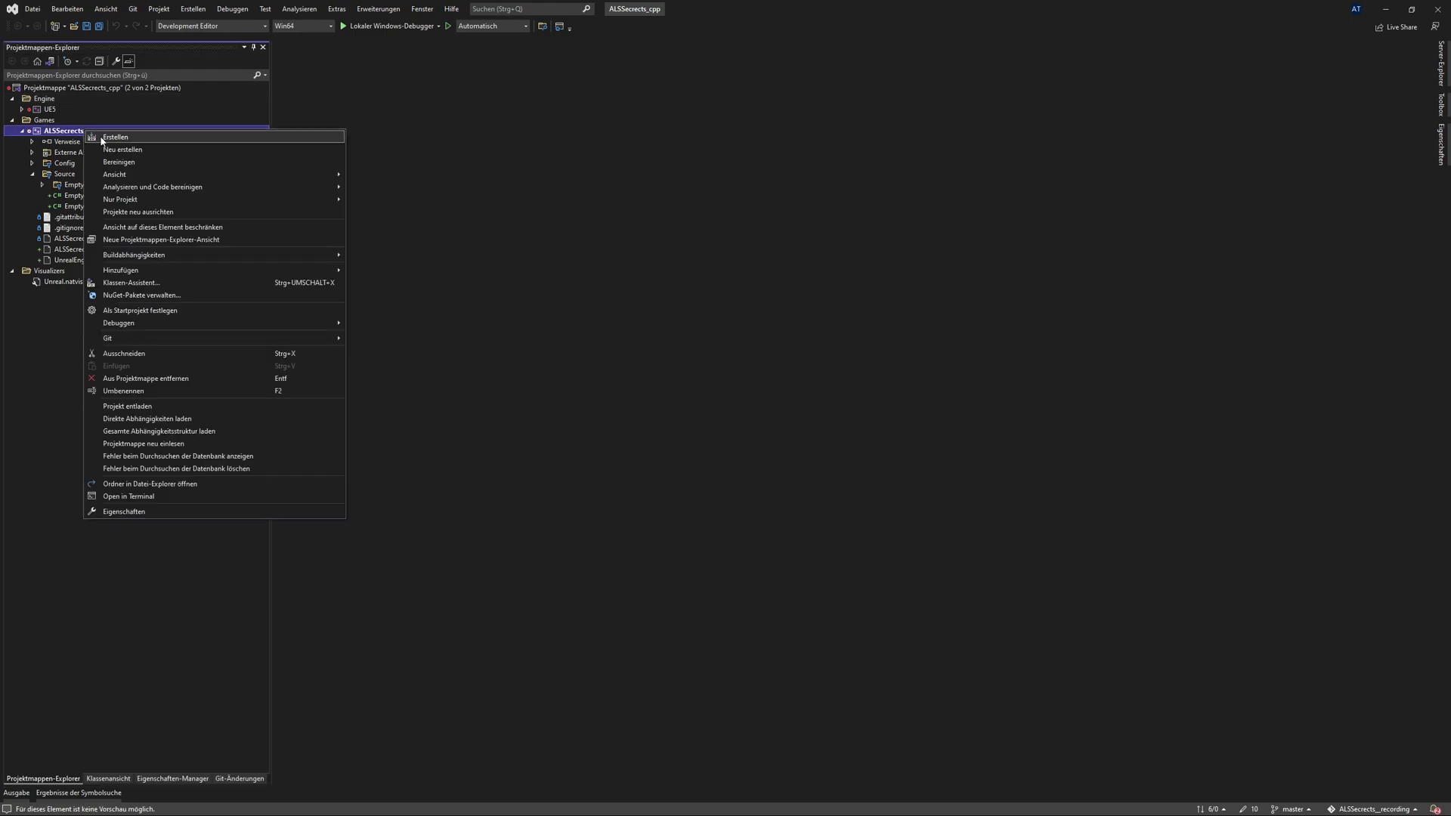
click(113, 138)
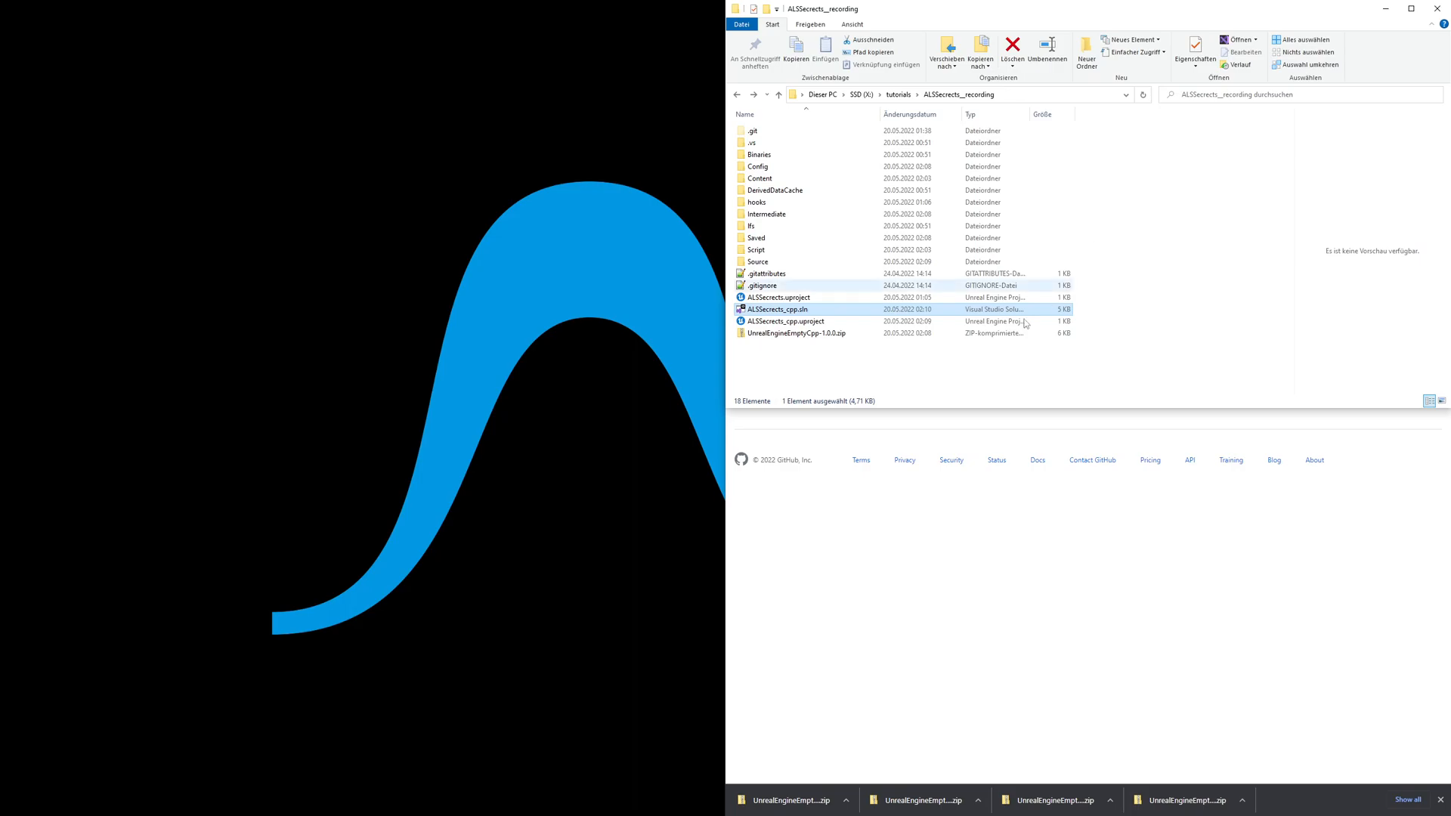
Launch ALSSecrets_cpp.uproject in Unreal Editor and maximize the window.
click(785, 321)
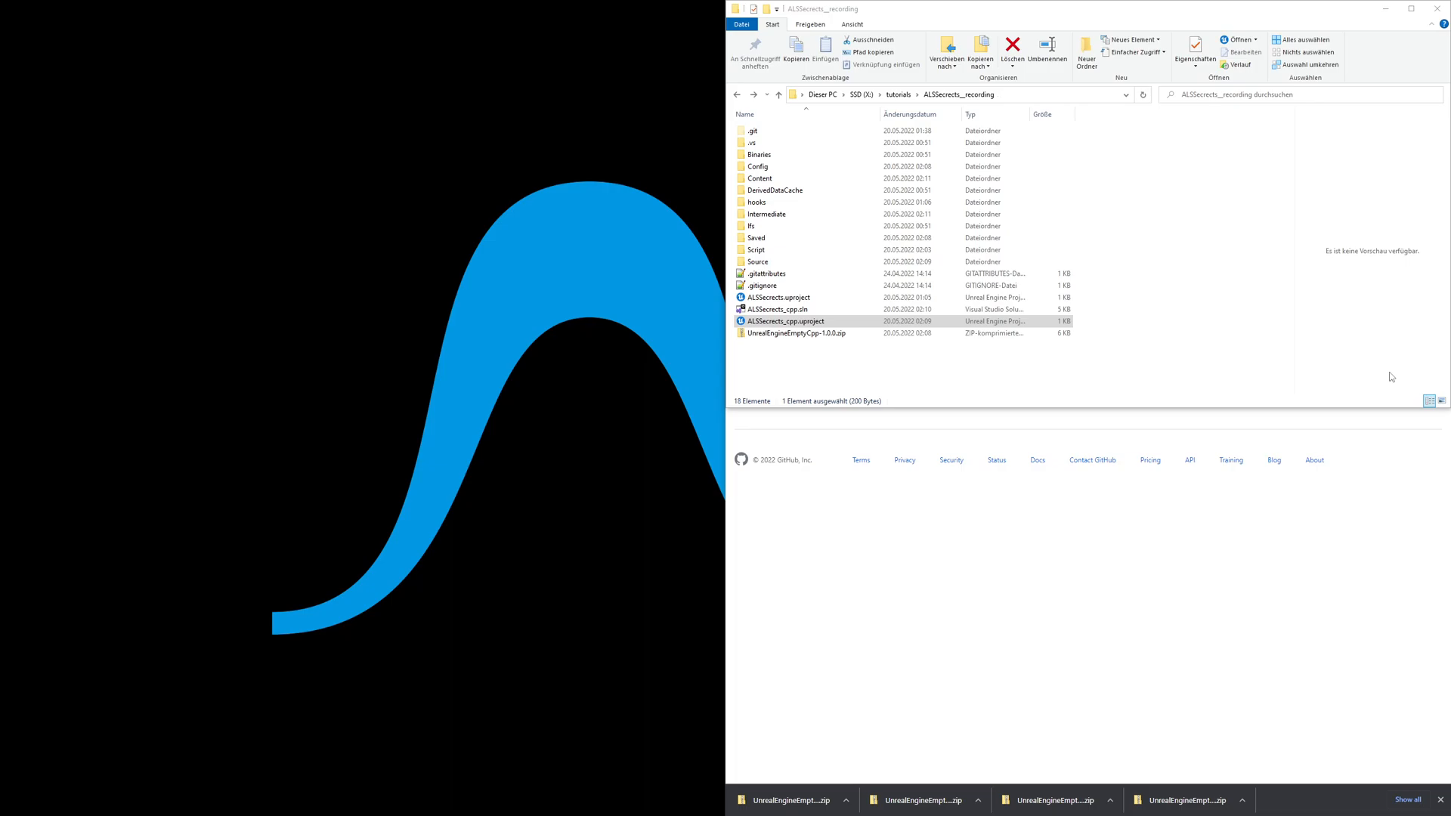
double_click(786, 321)
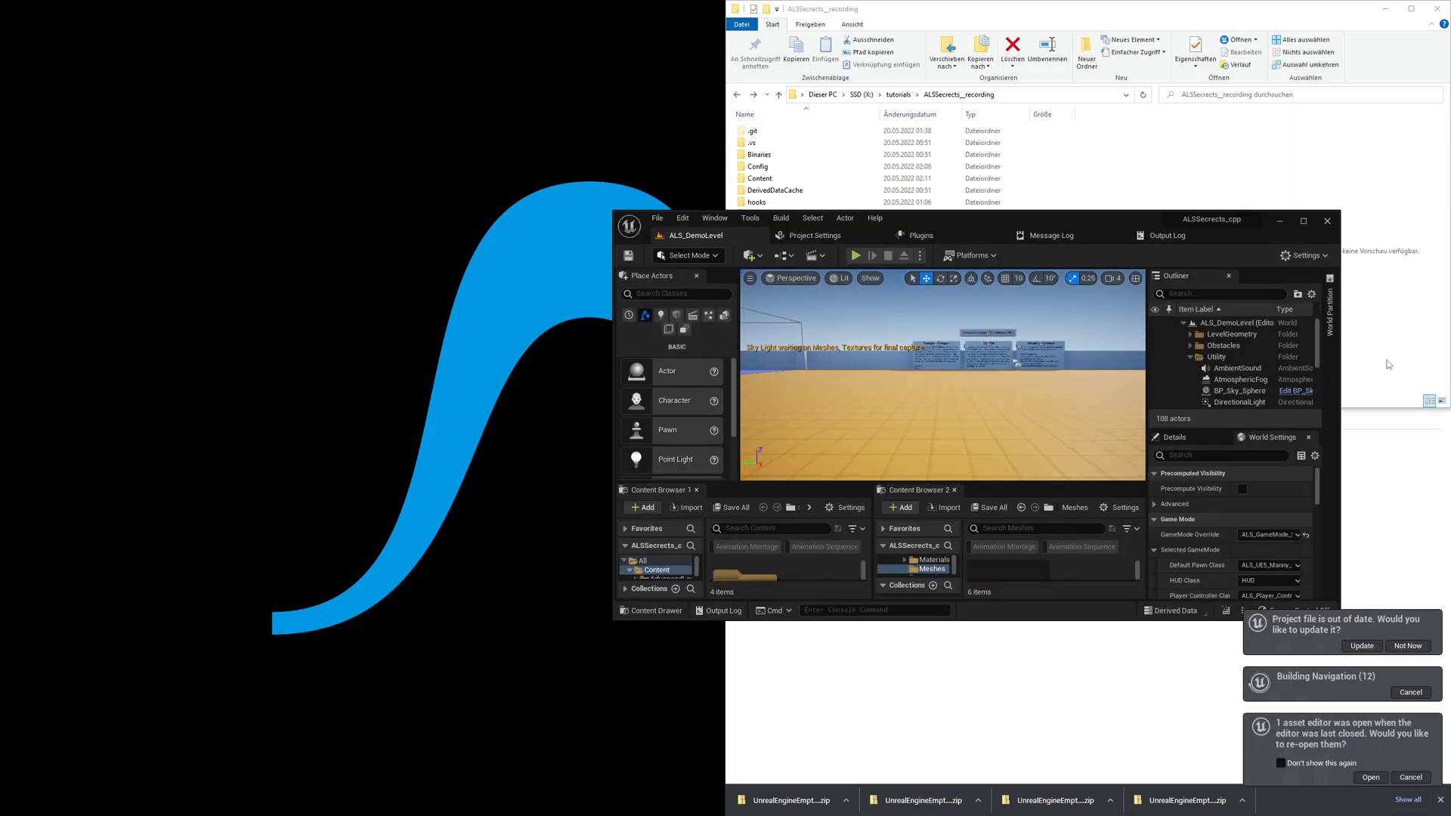
click(1305, 220)
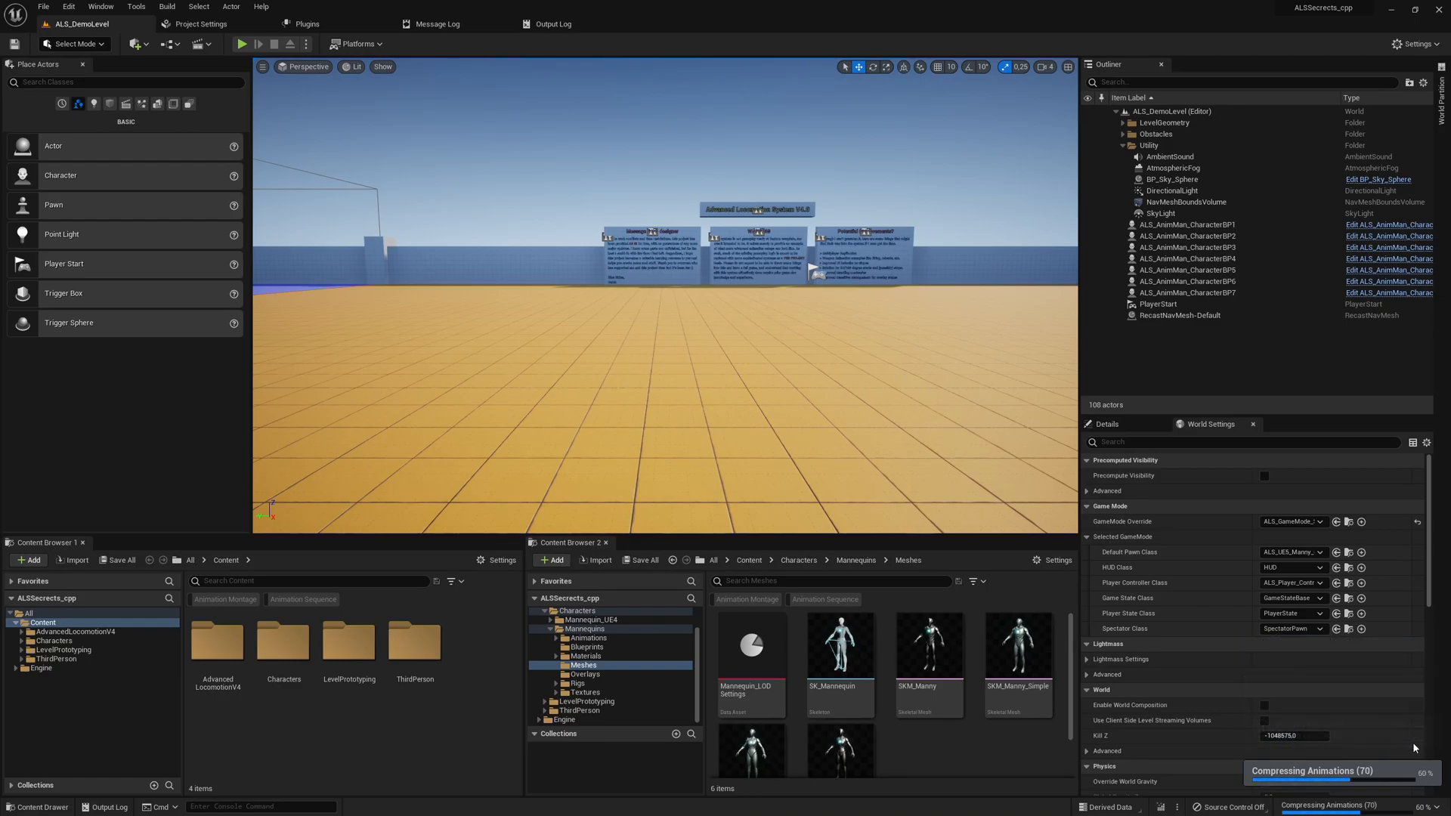
mouse_move(840, 645)
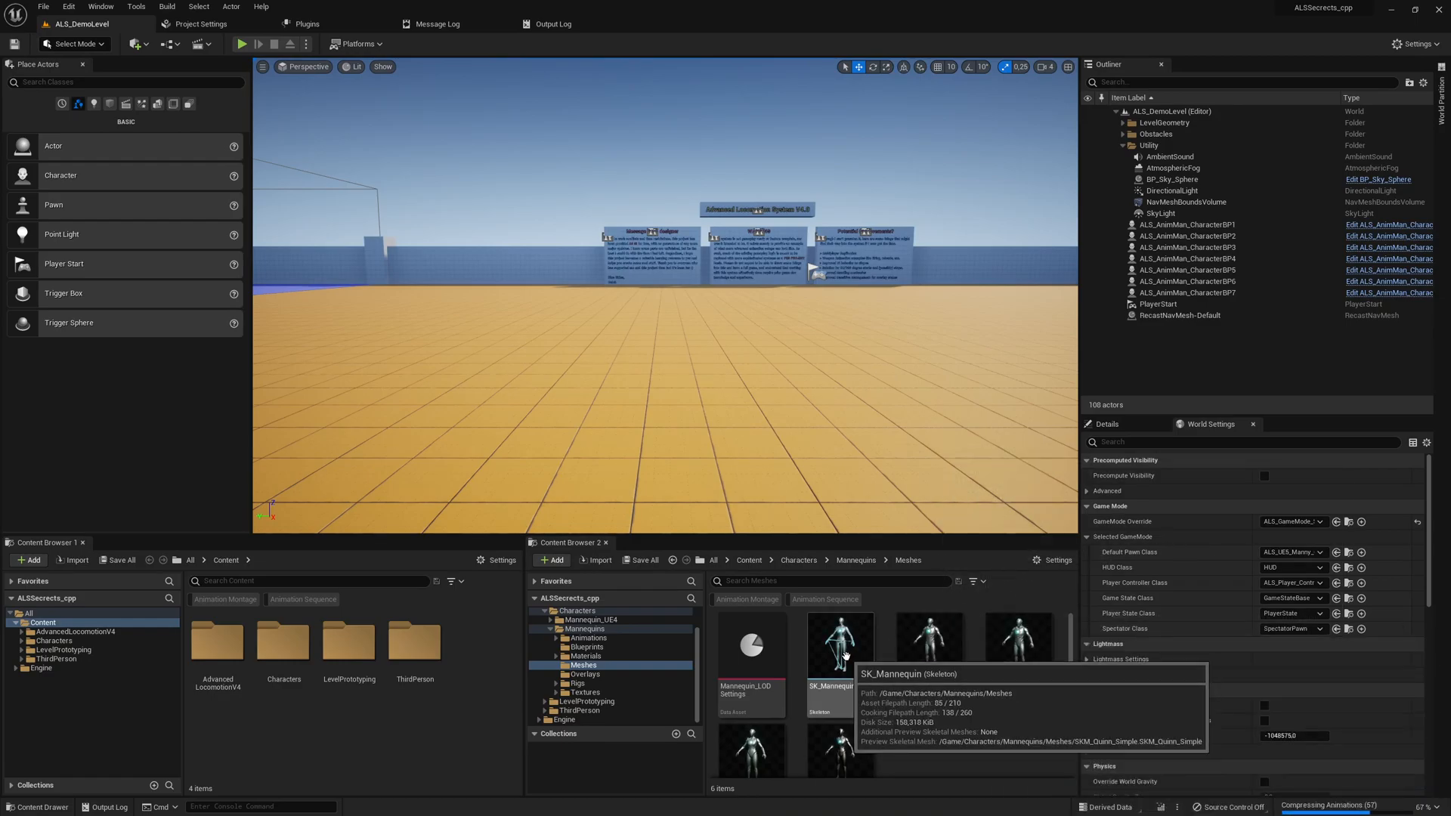
Show the Plugins list and start adding a new plugin for the ALSSecrects_cpp project.
click(306, 22)
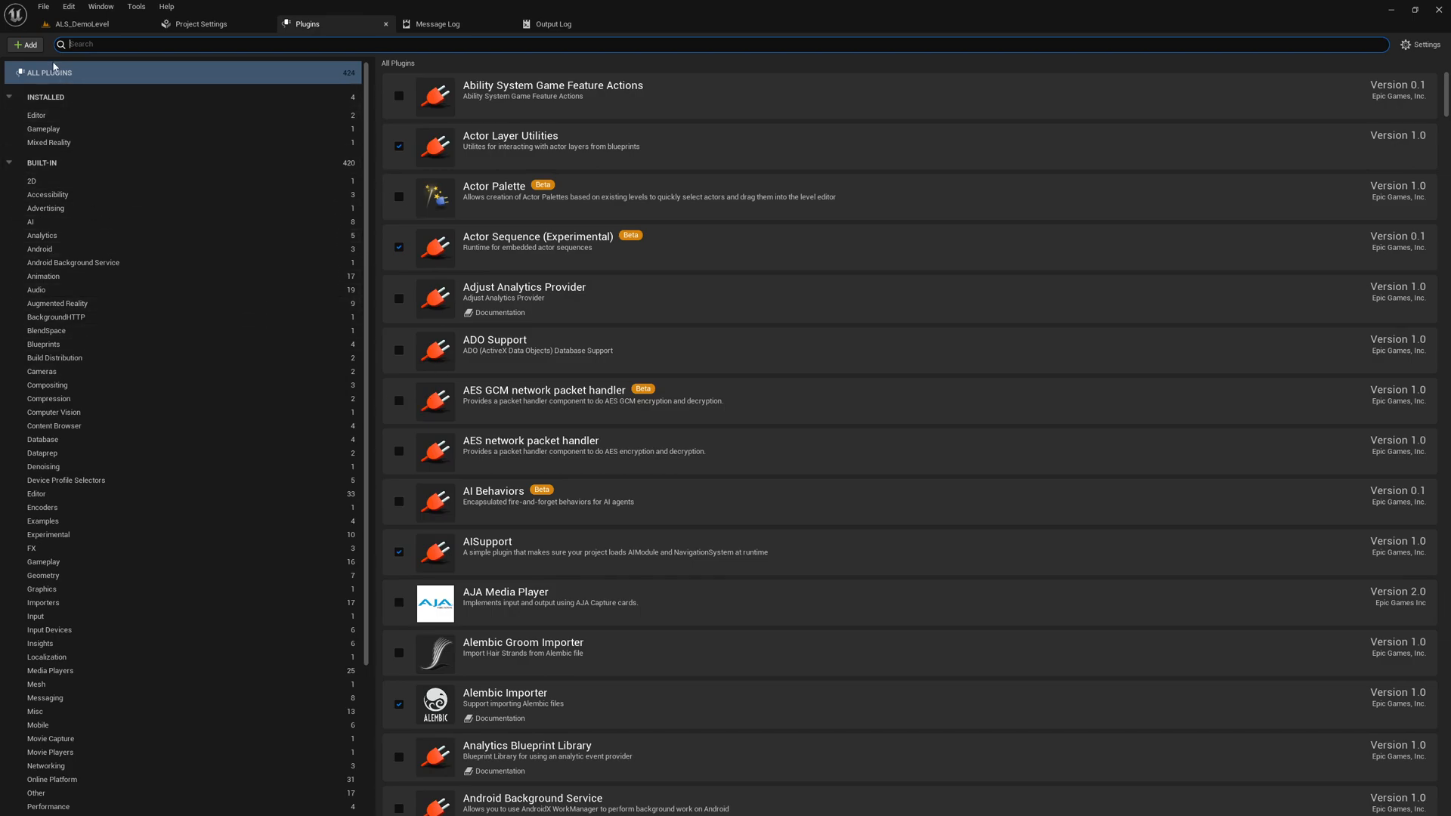
click(25, 44)
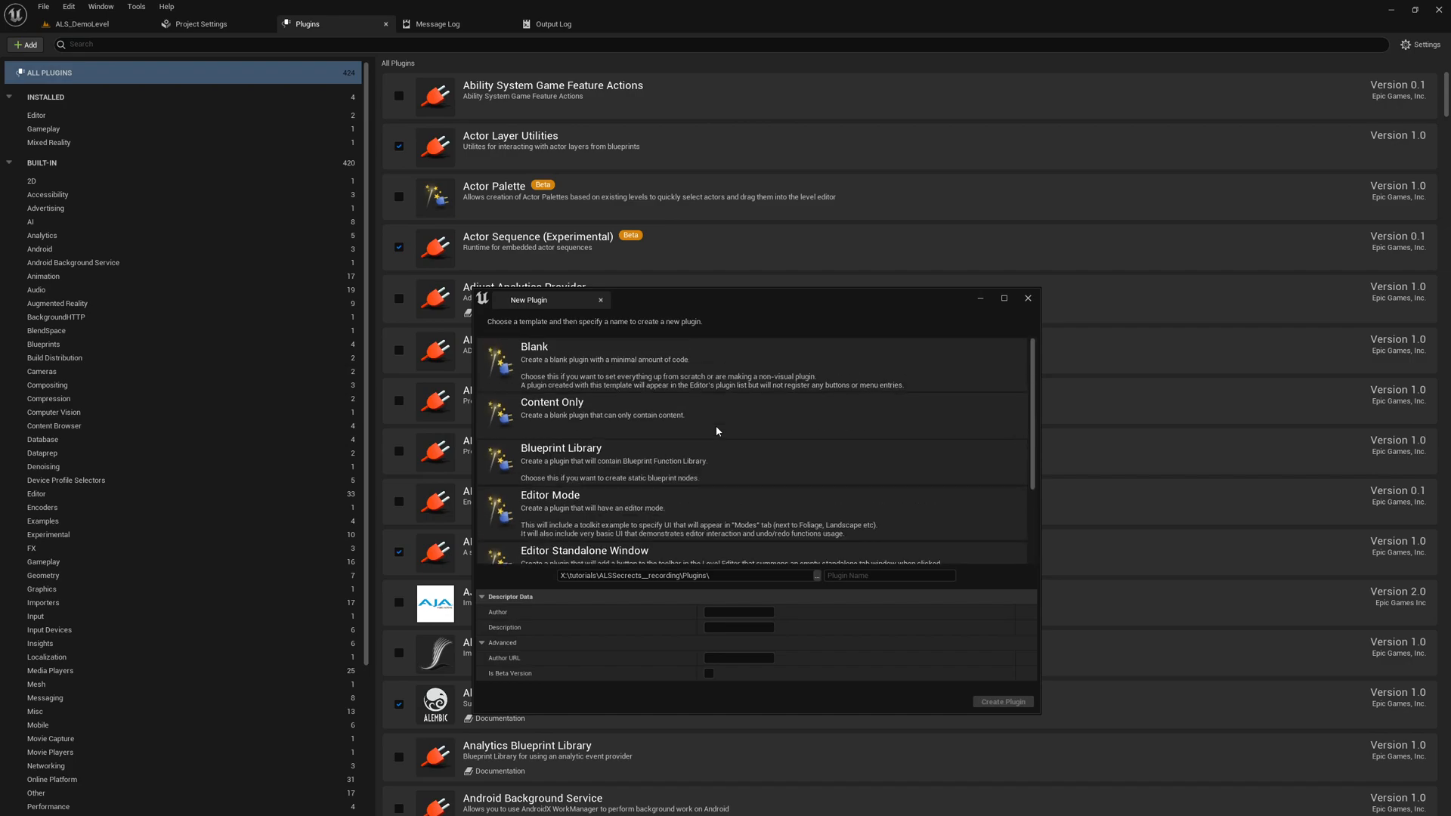
mouse_move(700, 435)
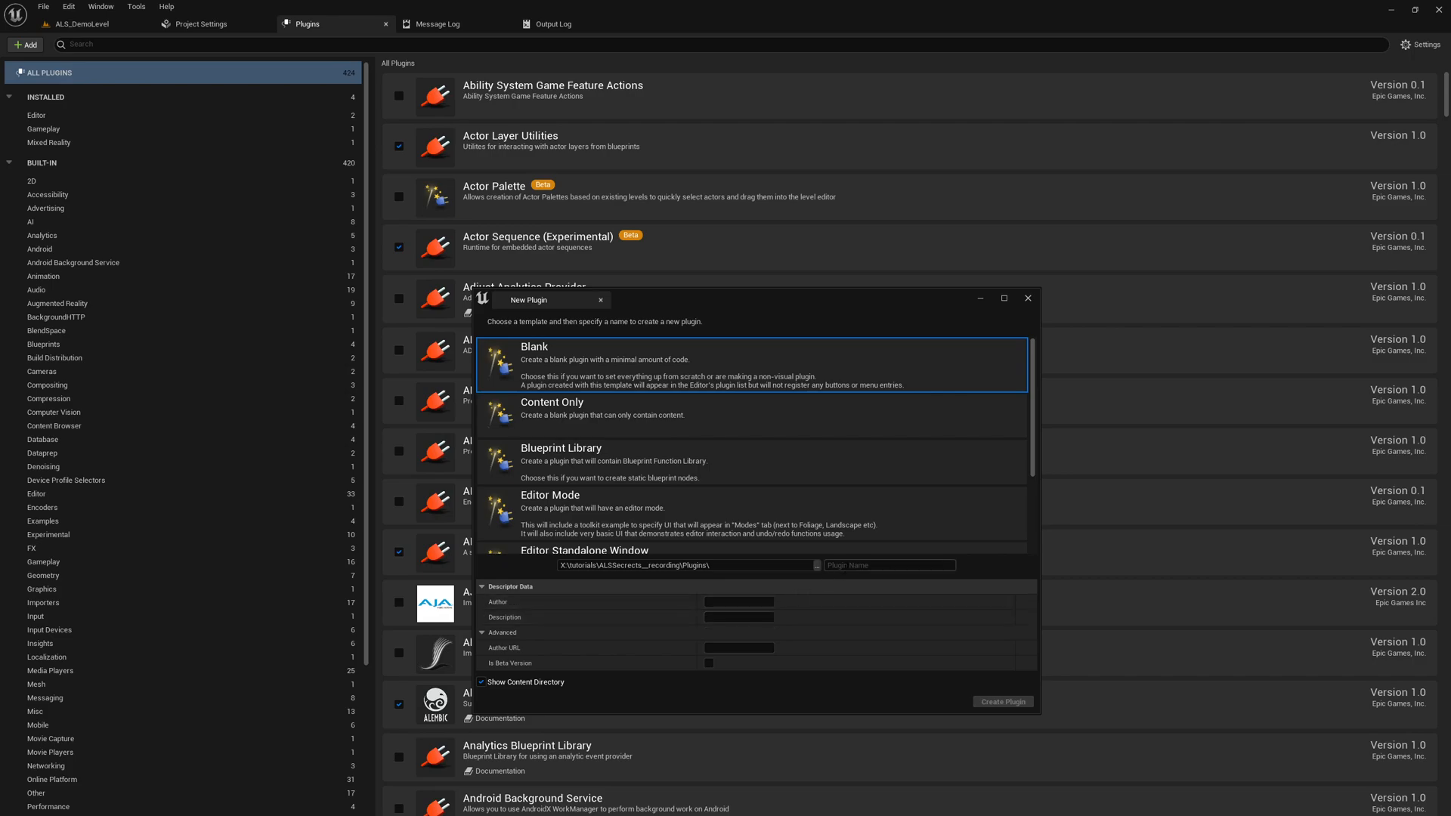
Create the Blank plugin TTToolbox with author and a description about automated character integrations.
click(888, 566)
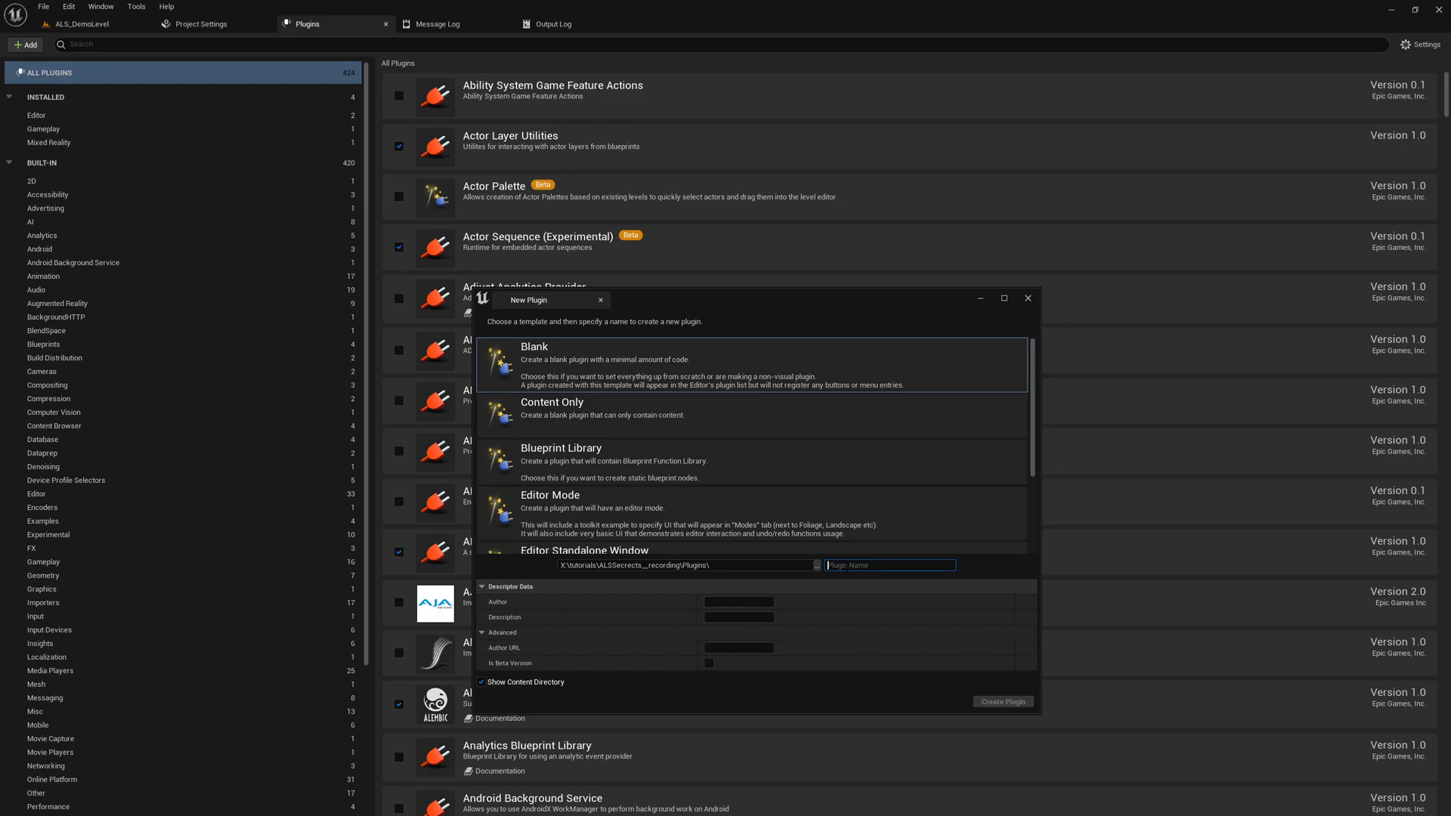
text(TTToolbox)
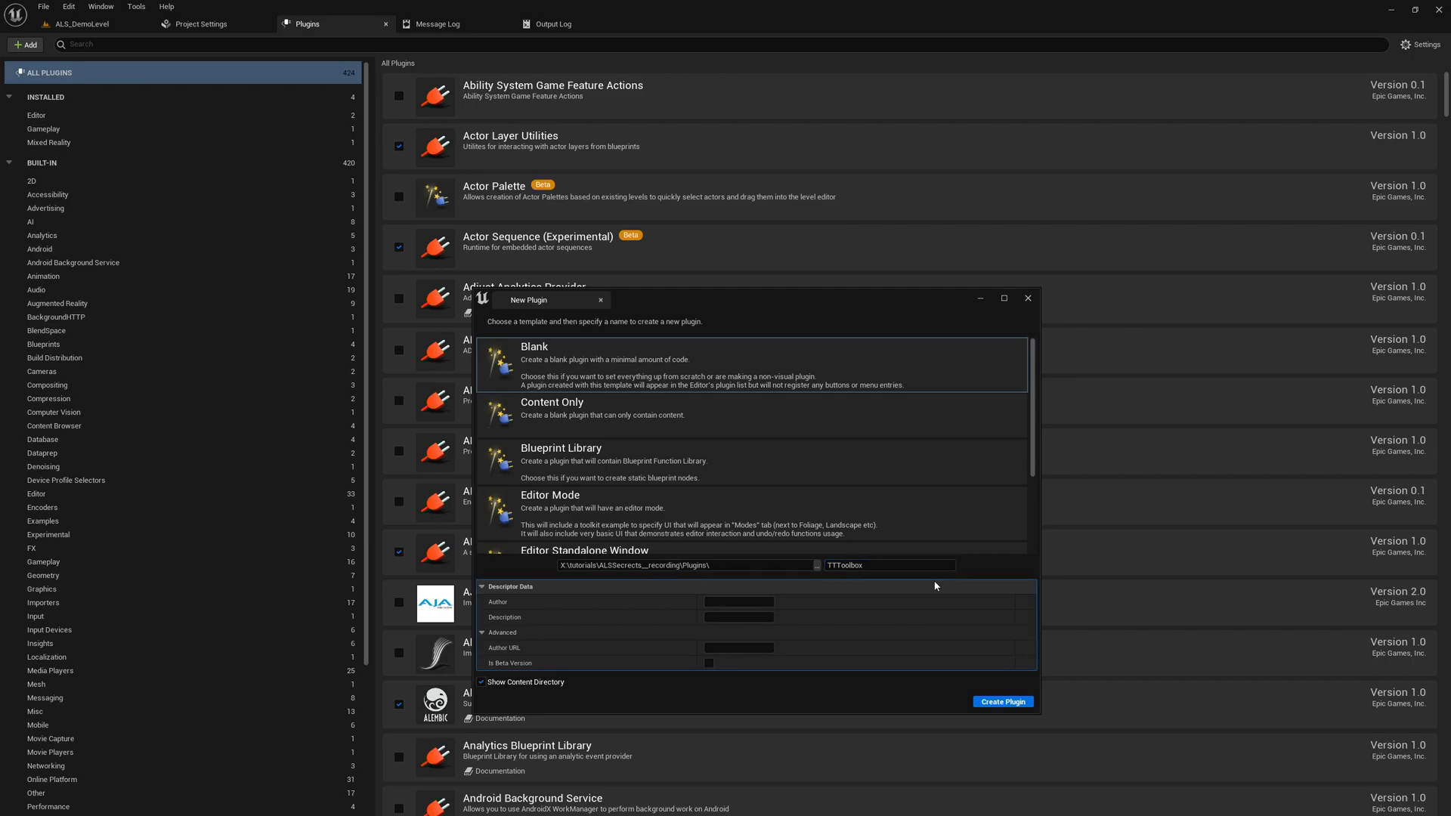
text(Achim Turan)
click(739, 617)
text(Isaac's t)
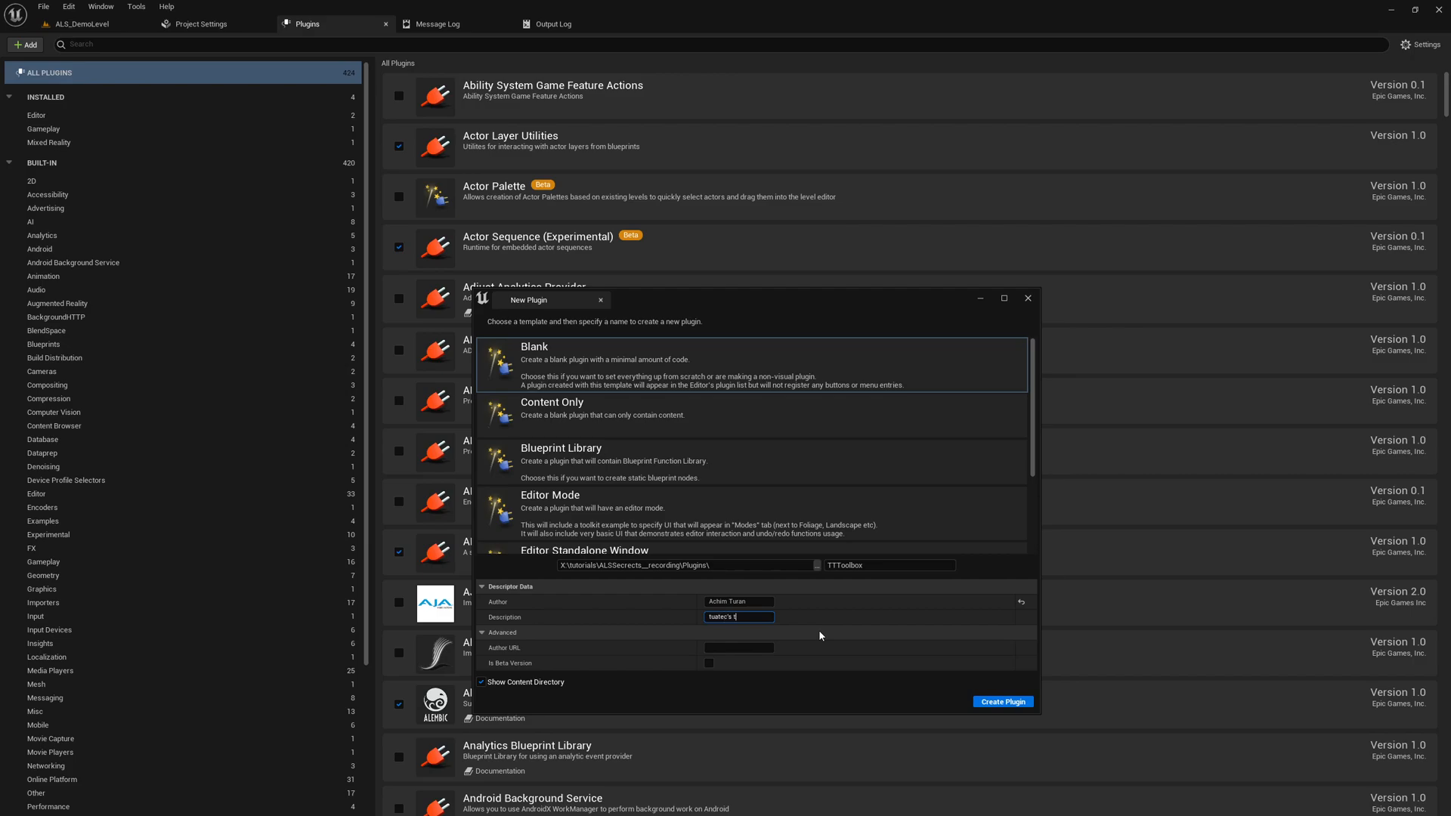
text(oolbox)
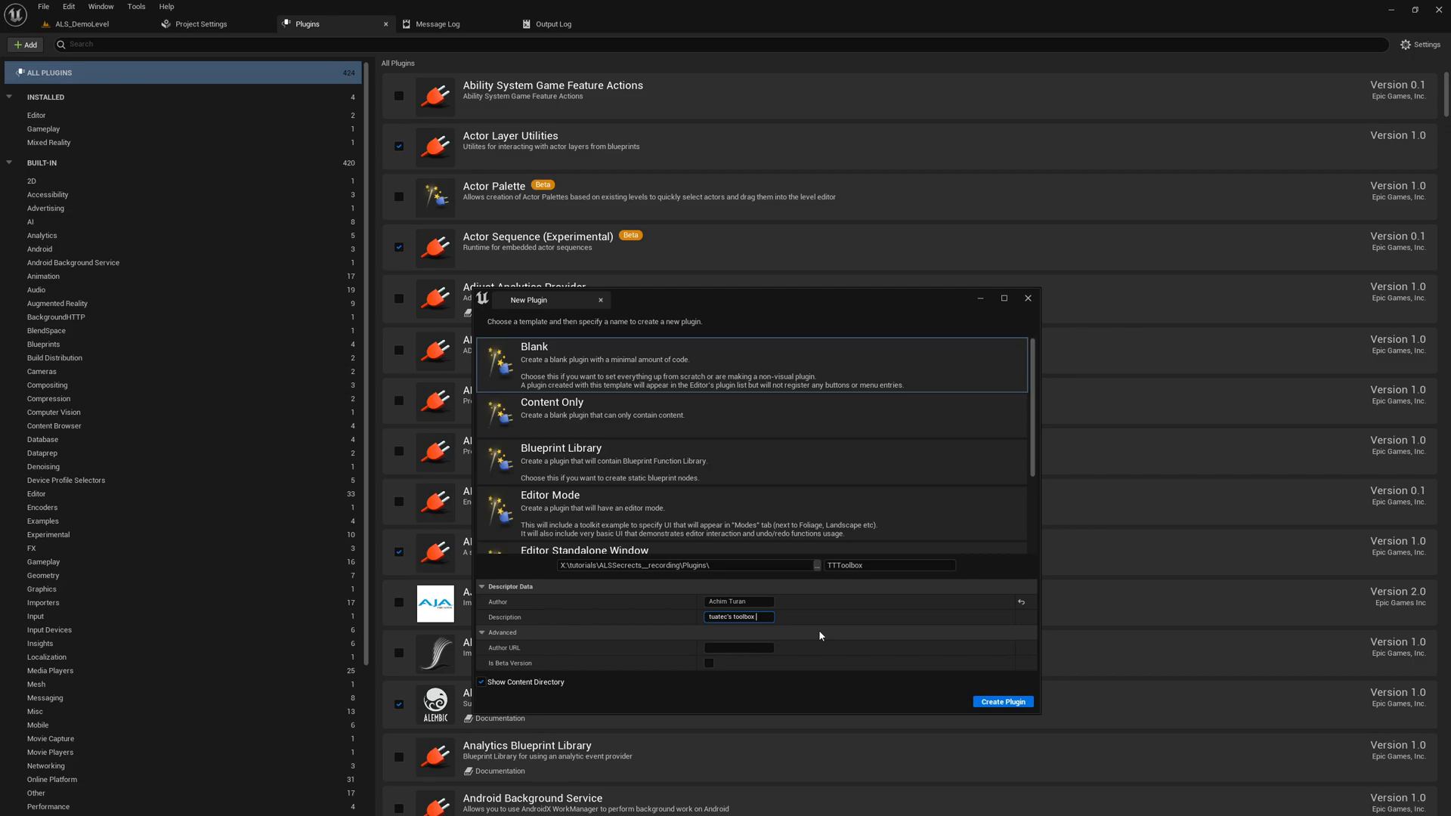
text(for automated character)
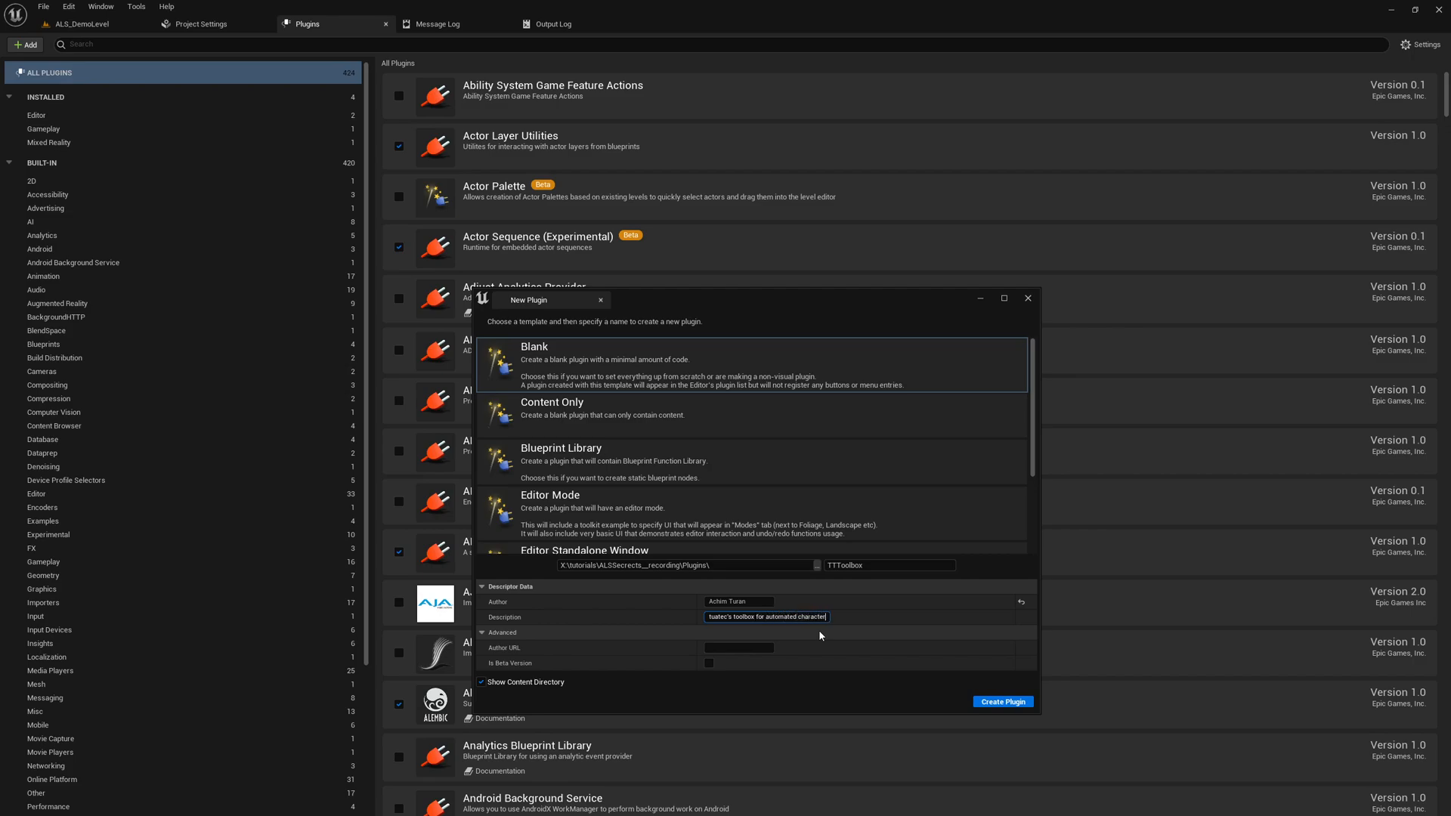
text(integrations)
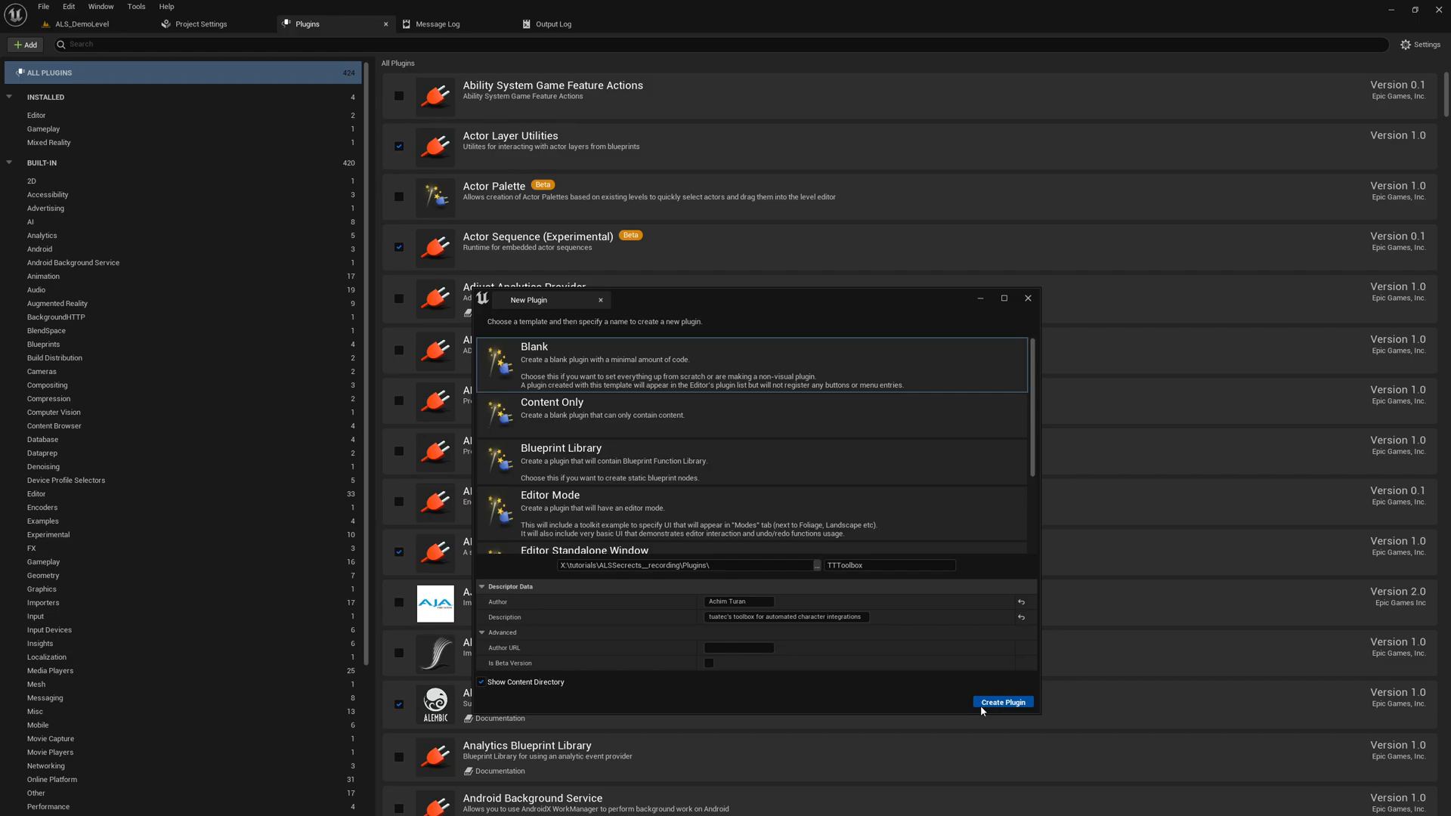
click(1002, 703)
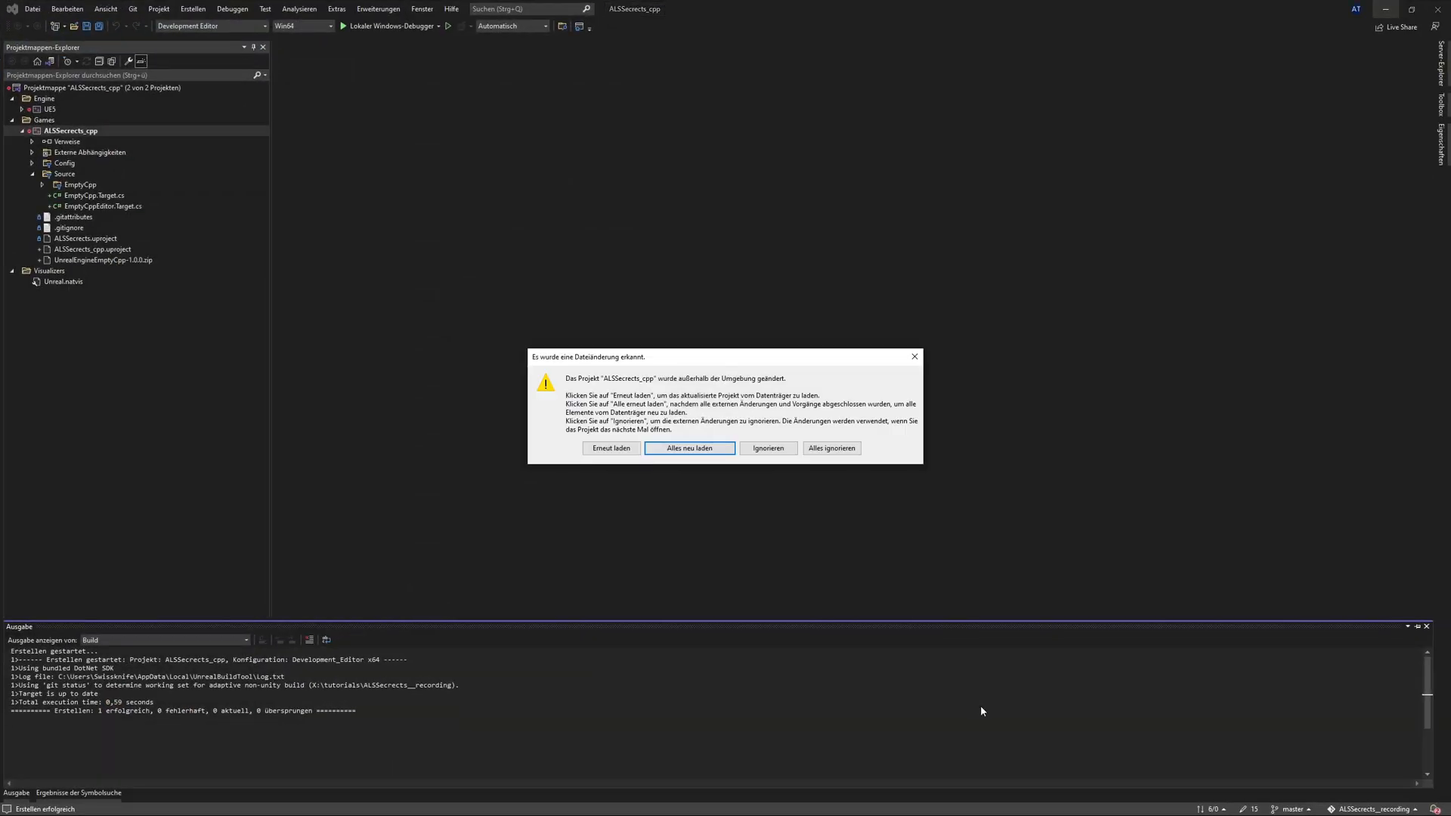
Reload all (Alles neu laden) so the solution picks up the external project changes.
click(689, 447)
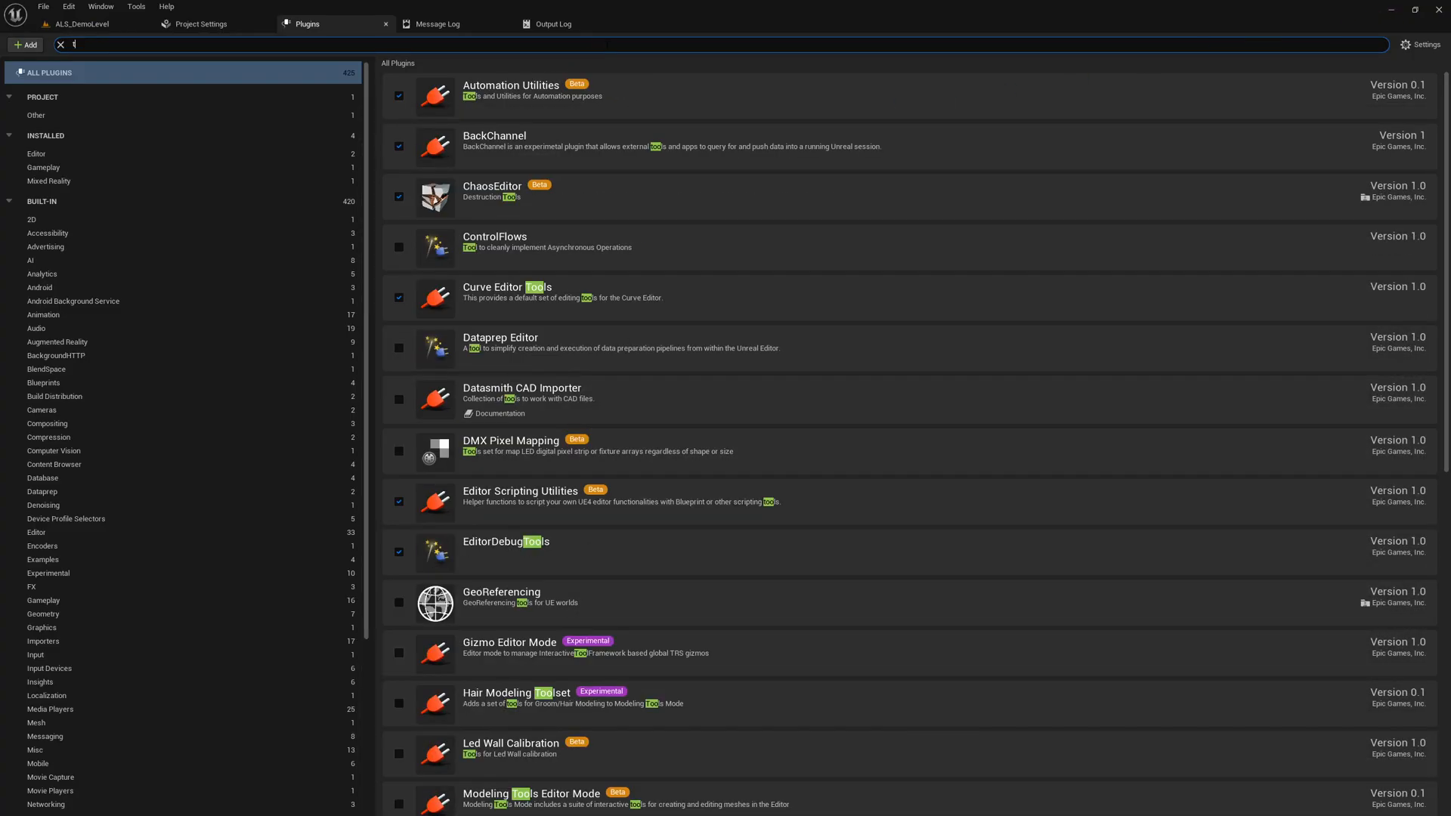
Filter the Plugins list by name to find the enabled TTToolbox plugin.
text(tto)
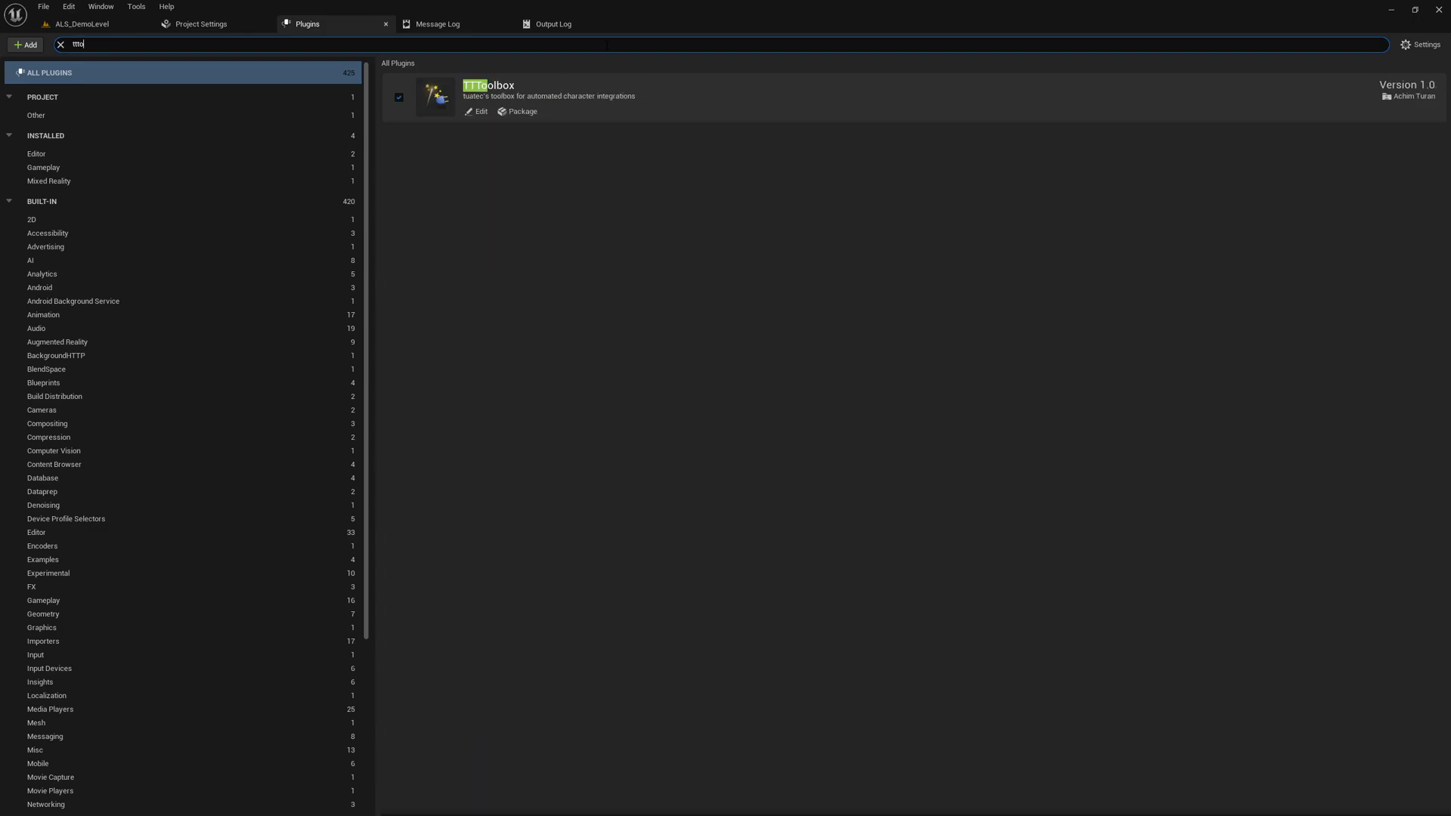
mouse_move(587, 110)
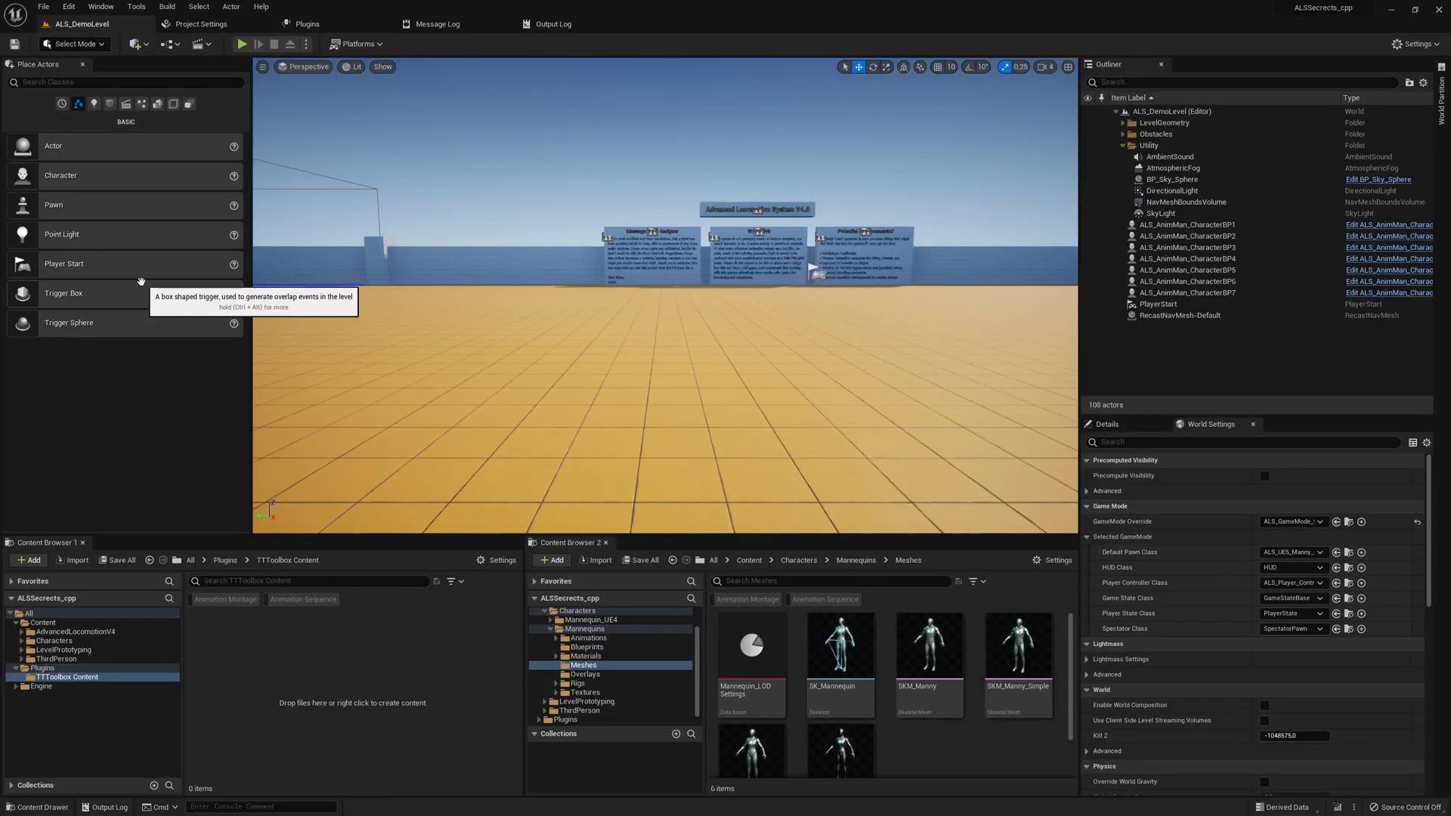
mouse_move(285, 613)
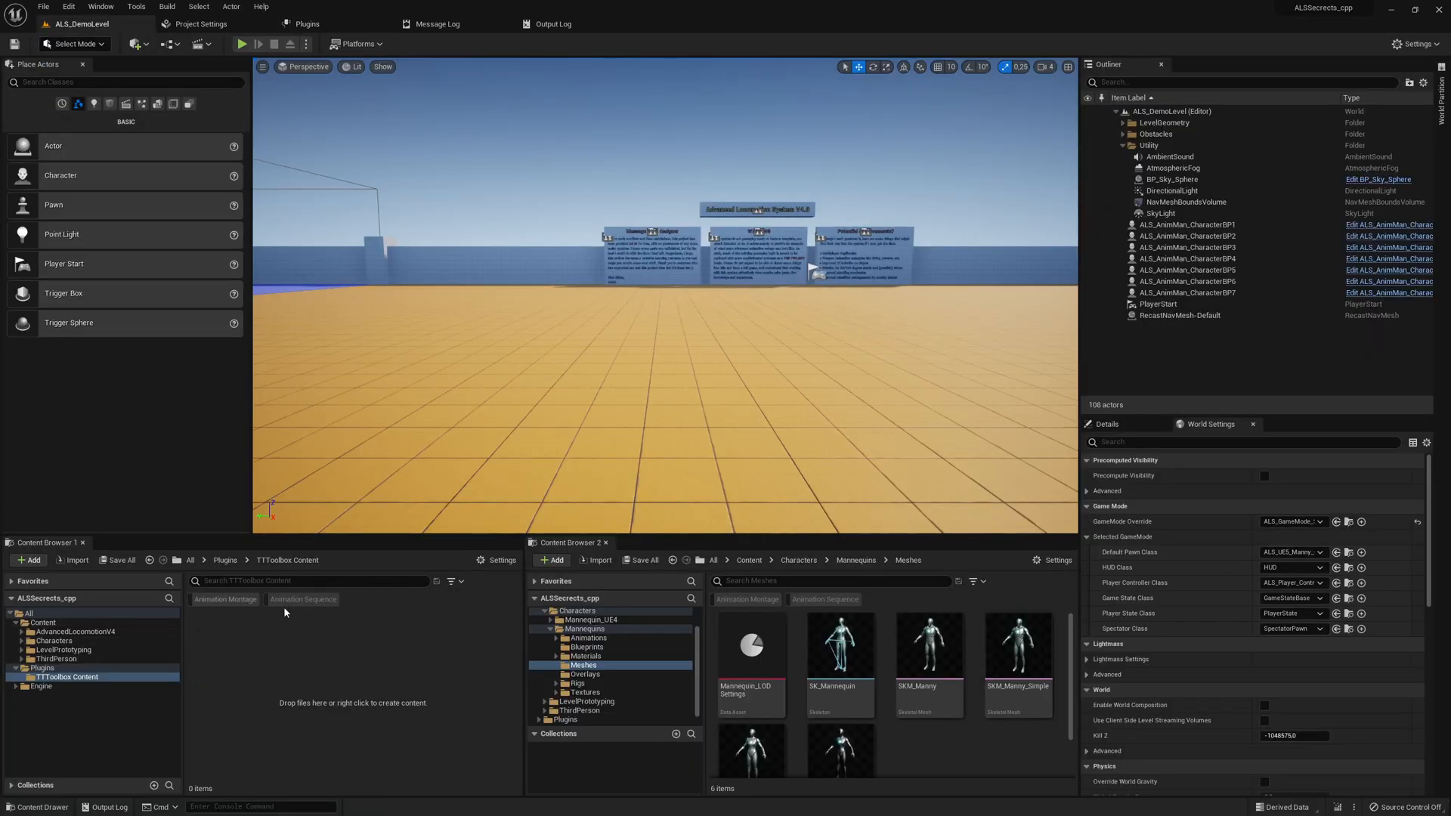